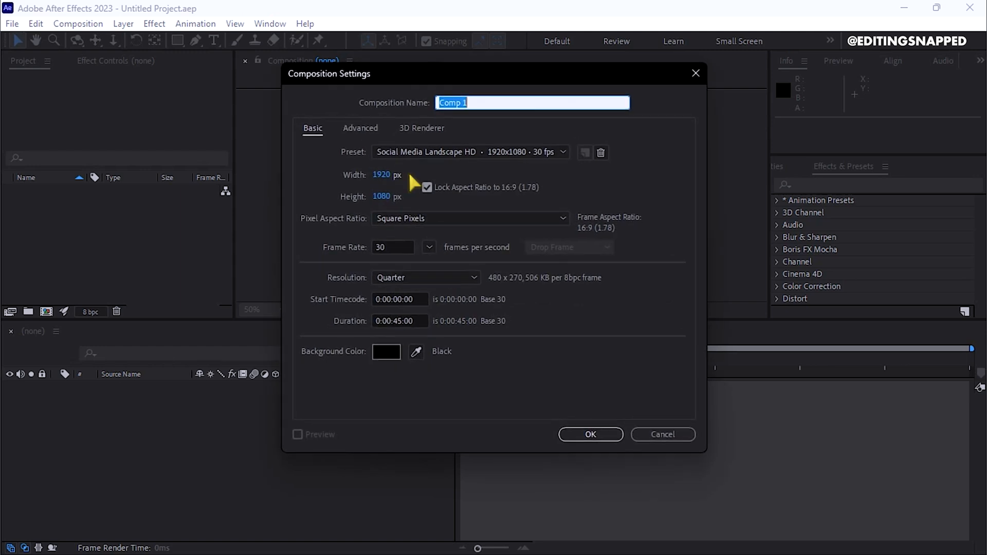
Create the 'Wave animation' composition with the Social Media Landscape HD preset, 30 fps, 15 seconds
text(W)
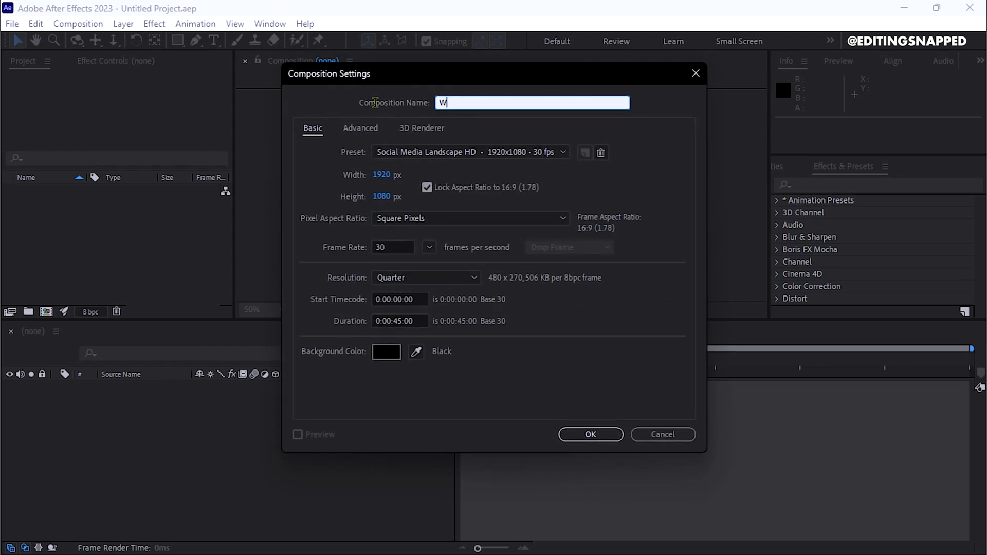
text(ave animati)
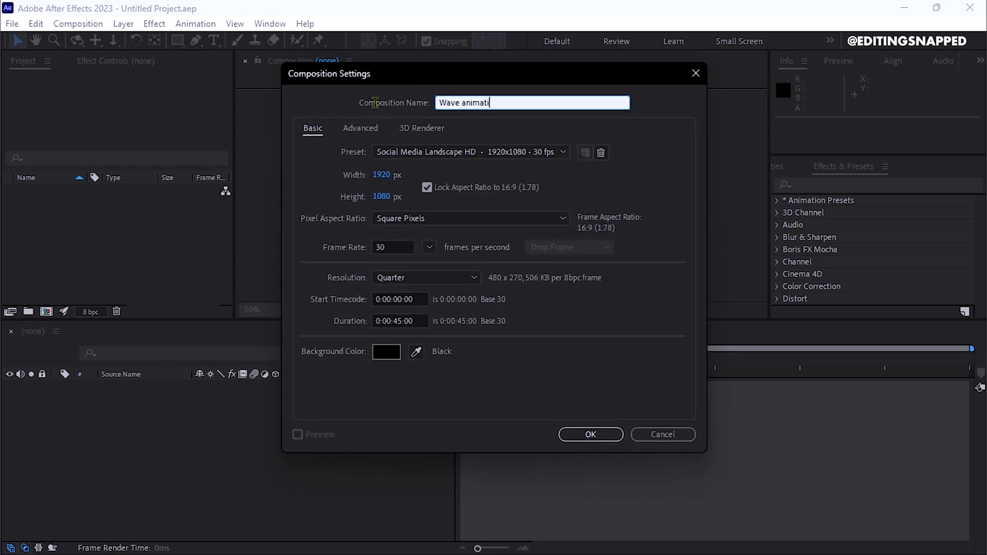
click(469, 152)
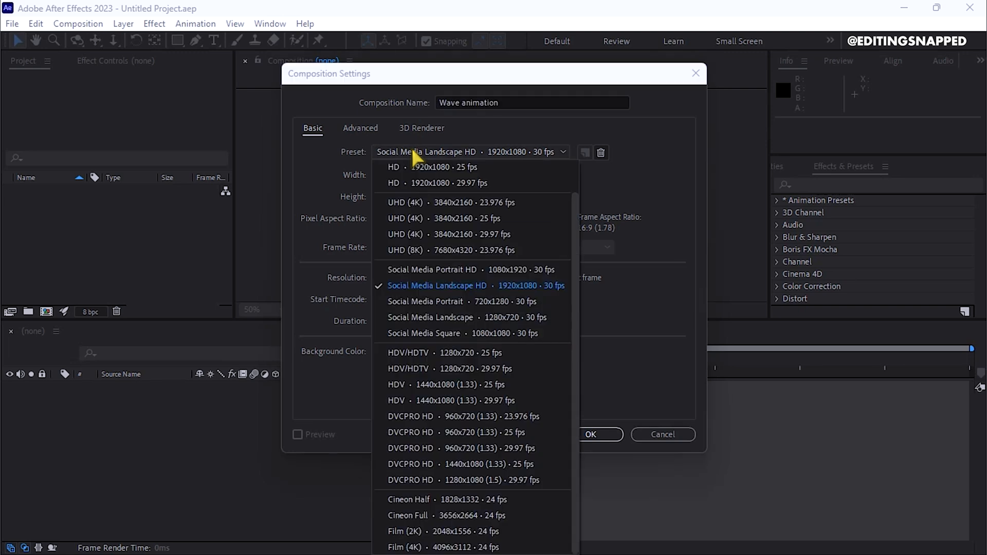
click(438, 286)
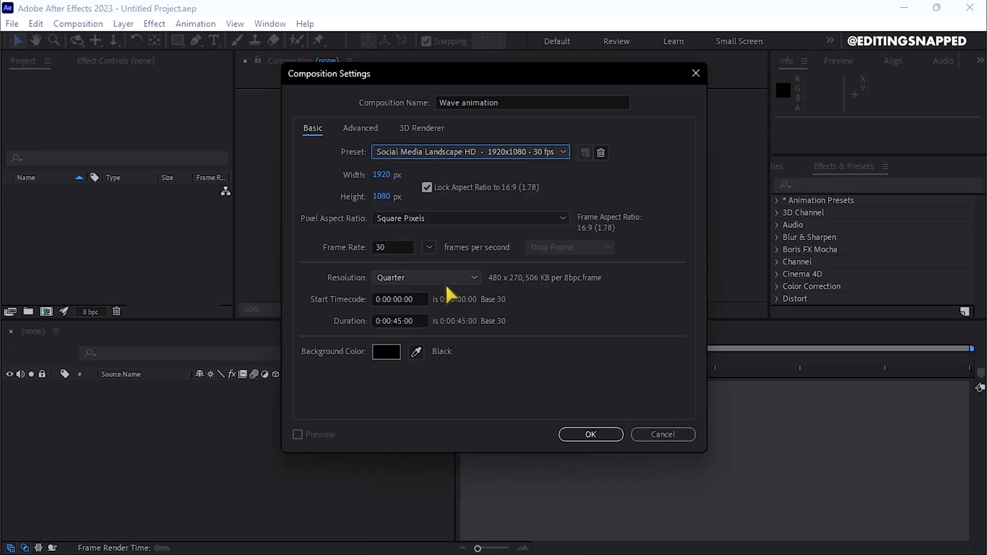
click(393, 248)
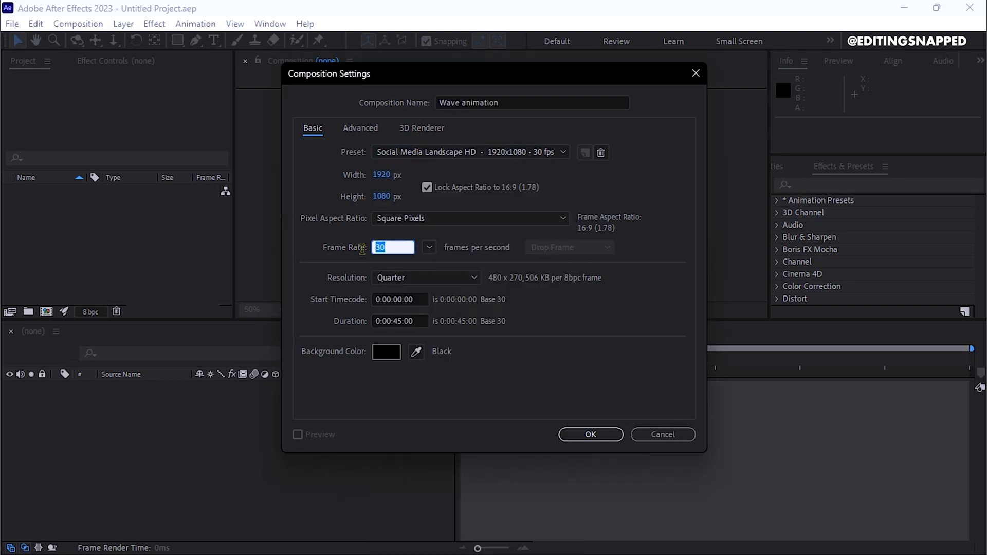
click(400, 321)
text(1)
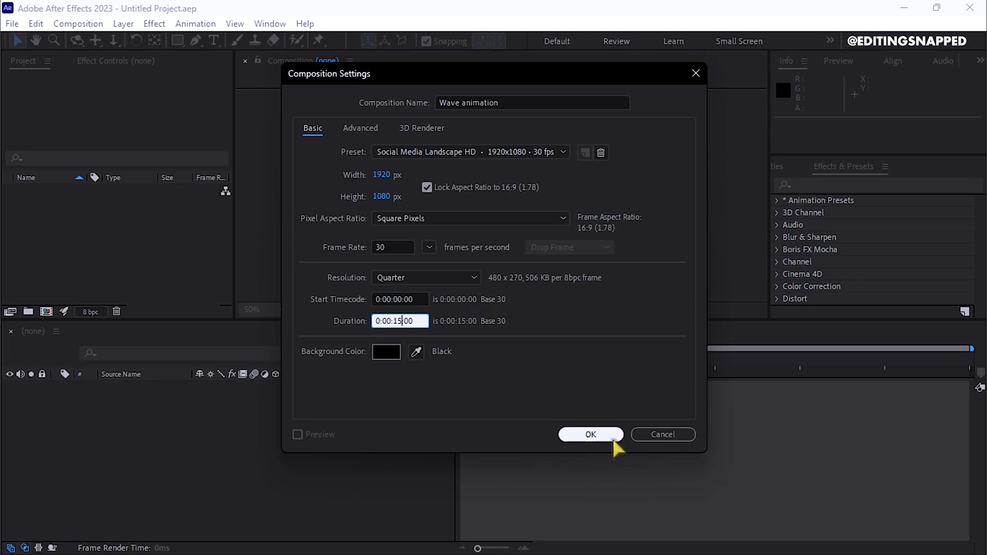
click(591, 435)
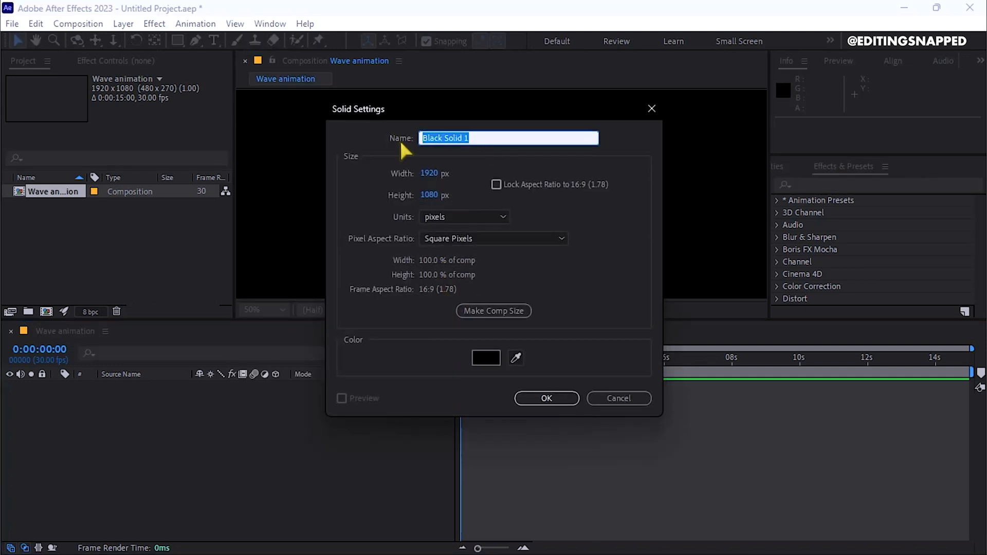
Name the new solid 'BG' and keep its colour black
text(BG)
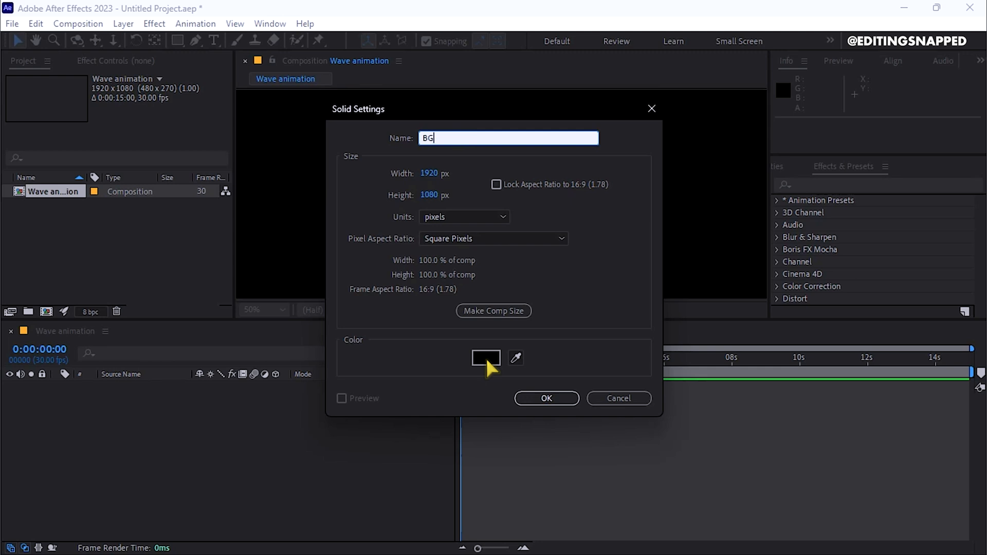
click(547, 398)
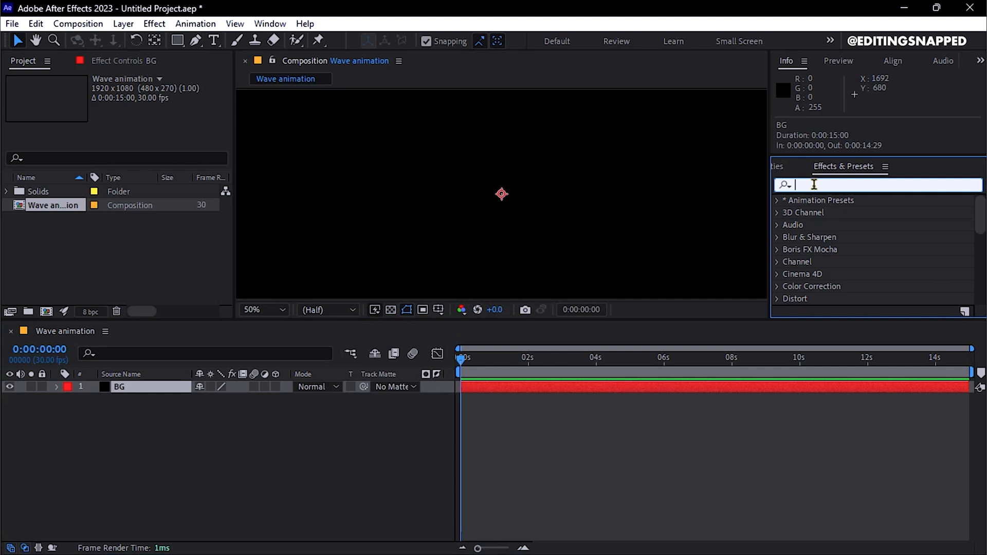
Apply Gradient Ramp to BG with a dark cyan (#003C50) end colour
text(gradient)
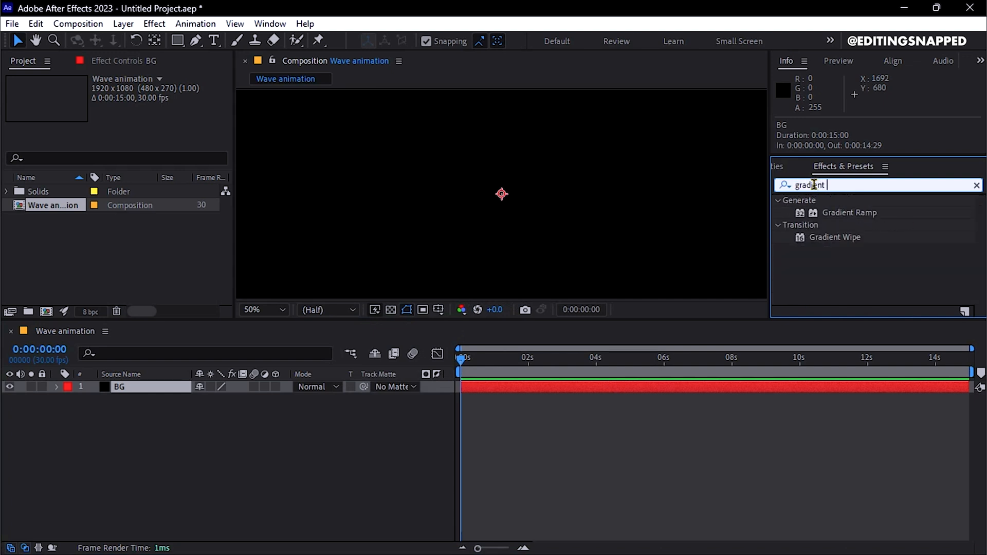
double_click(849, 213)
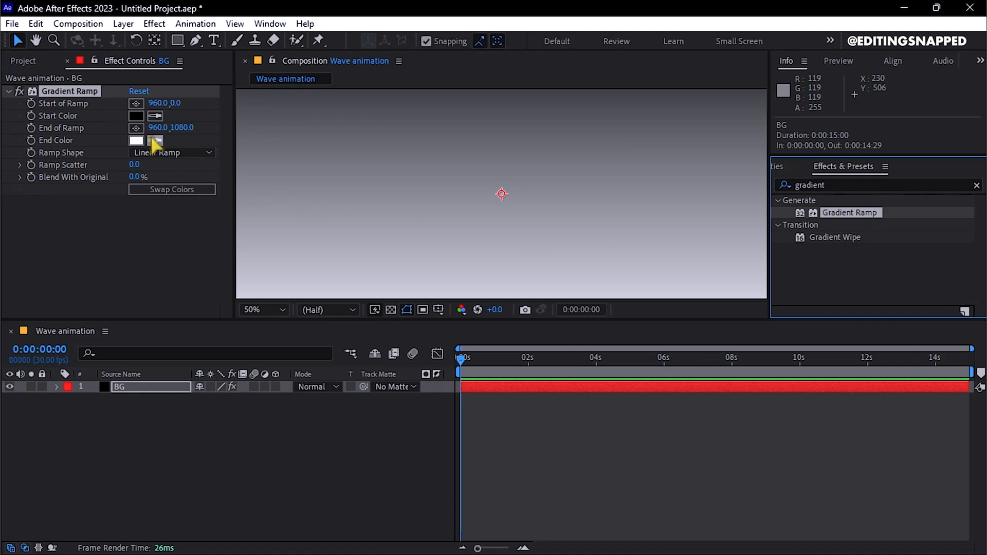
click(135, 140)
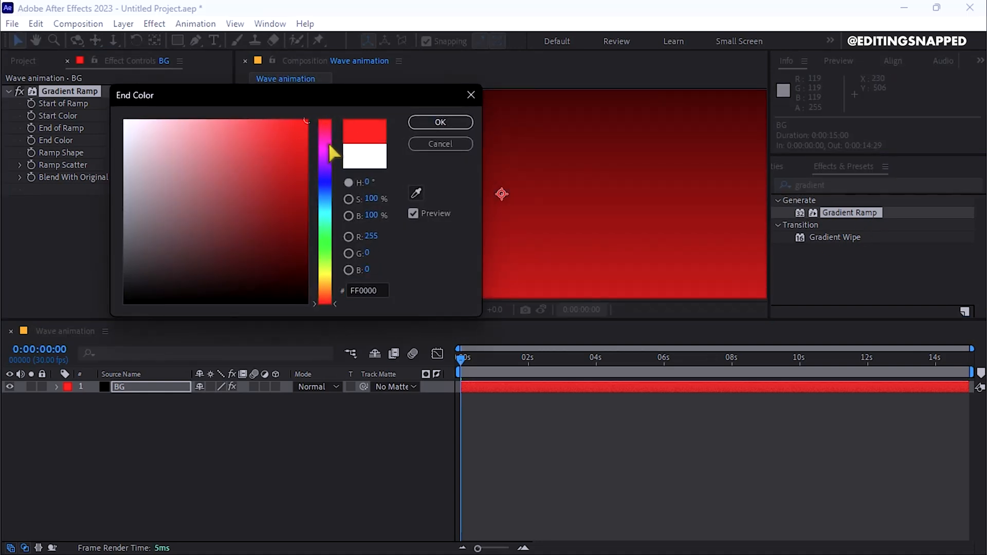
drag(325, 153, 325, 211)
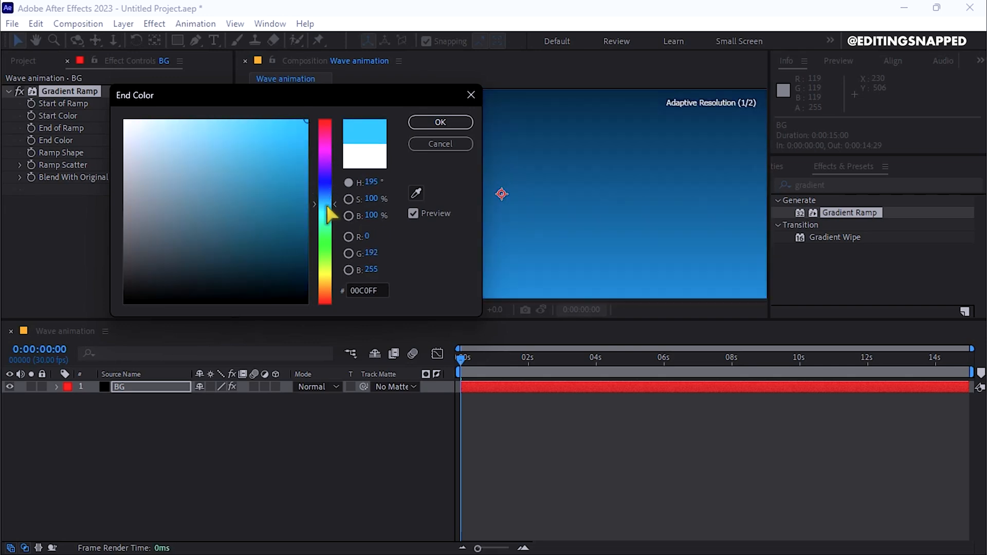
drag(331, 213, 308, 244)
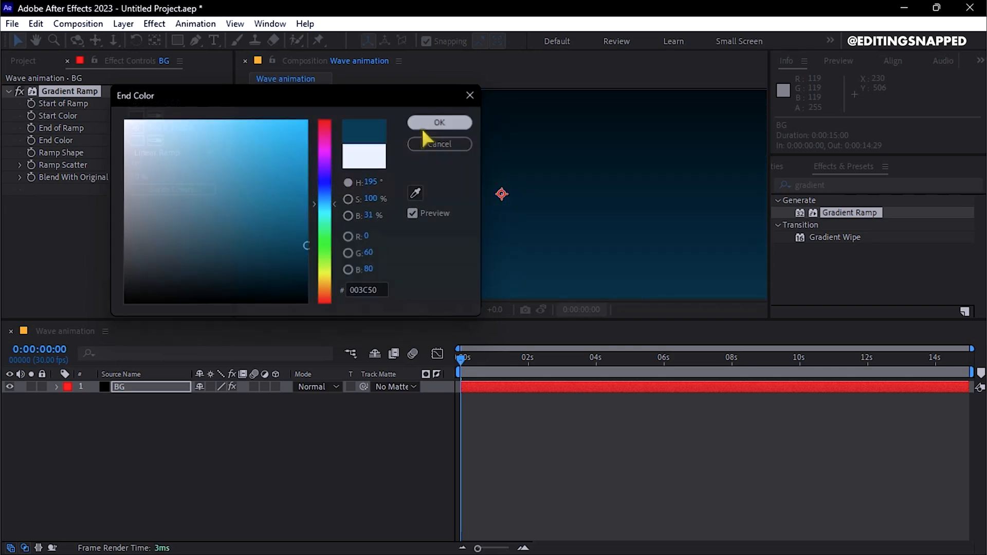
click(439, 122)
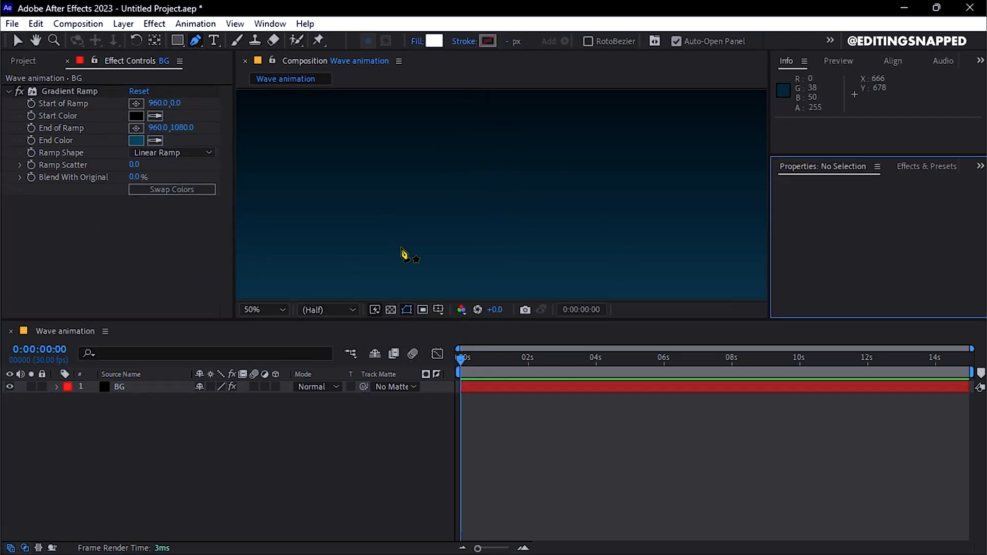
Draw the triangle and give it a cyan-to-black linear gradient fill
click(263, 310)
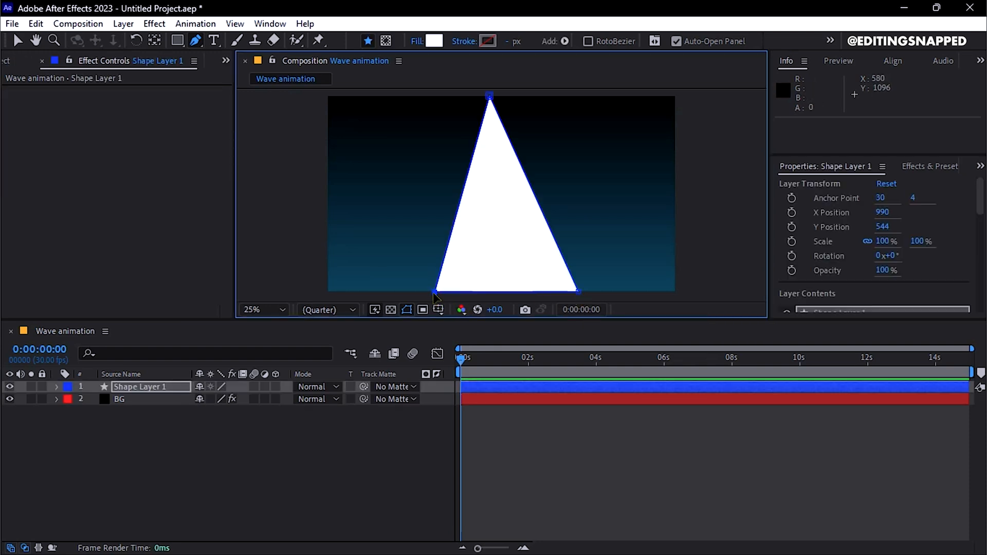
click(433, 41)
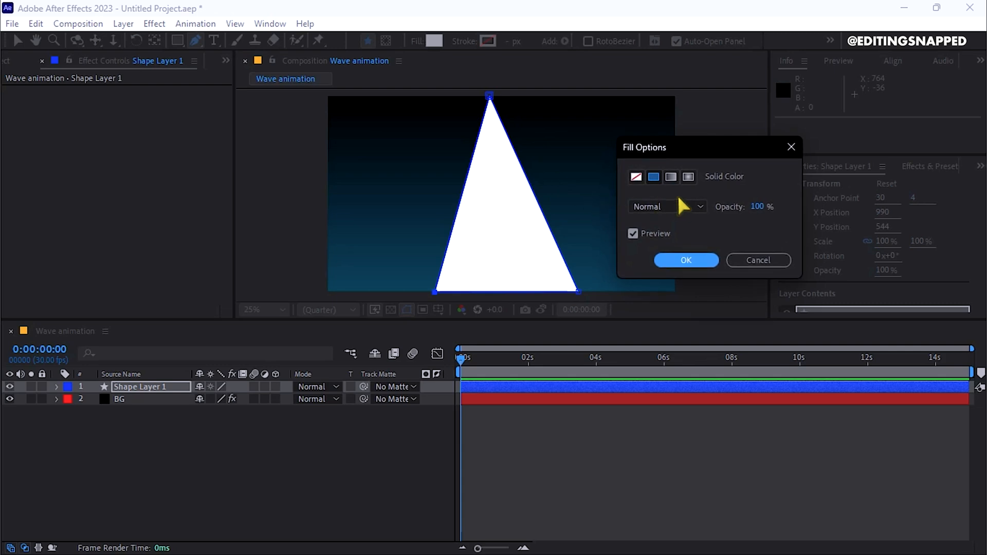
click(671, 177)
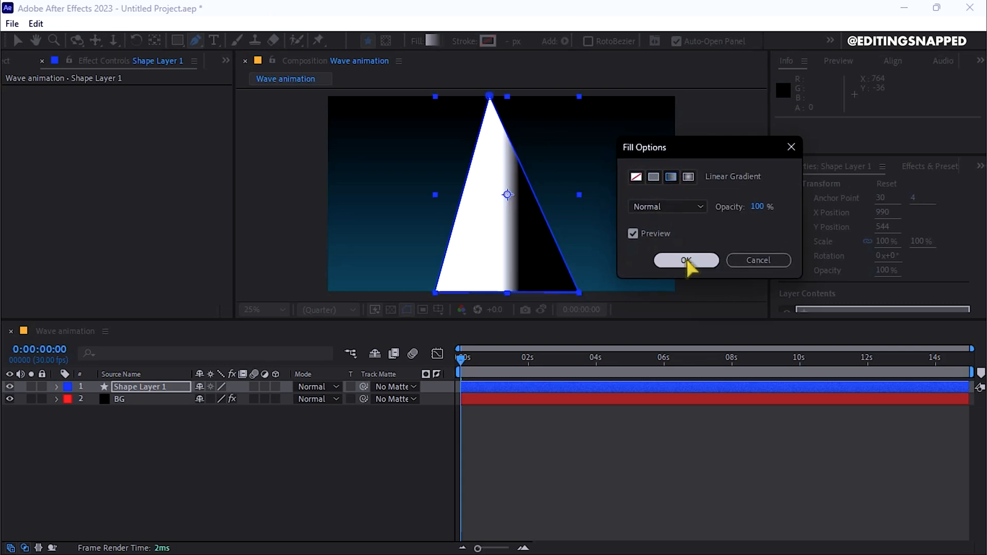
click(686, 260)
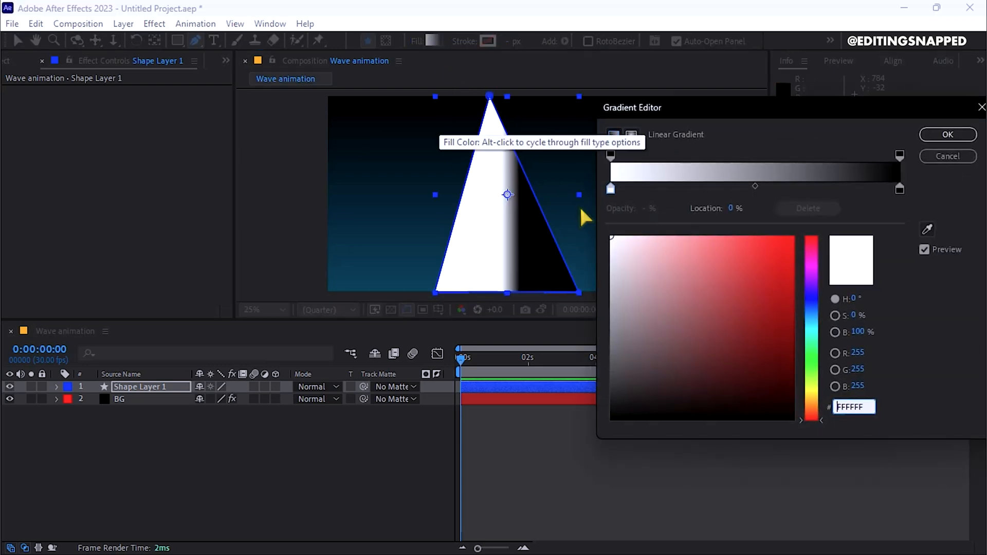
click(736, 280)
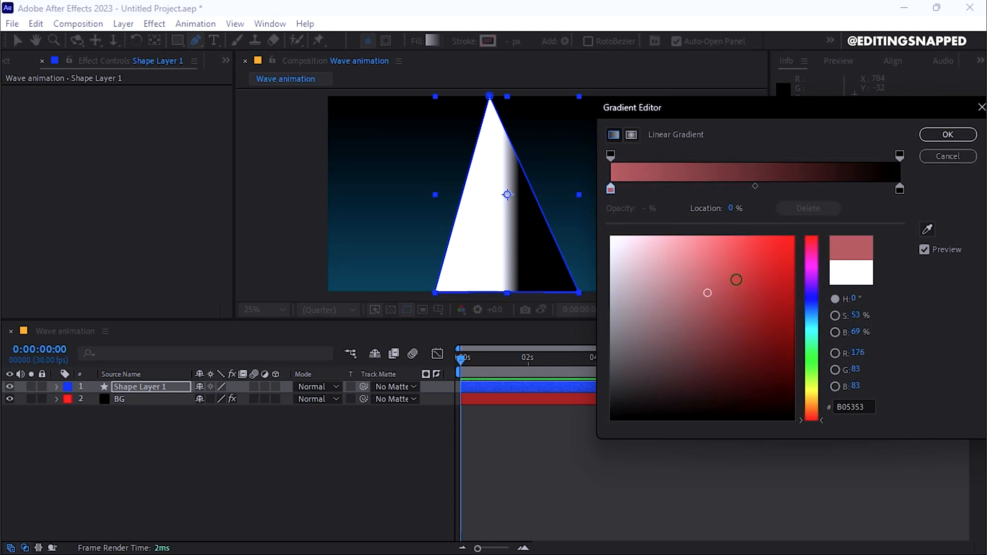
click(708, 294)
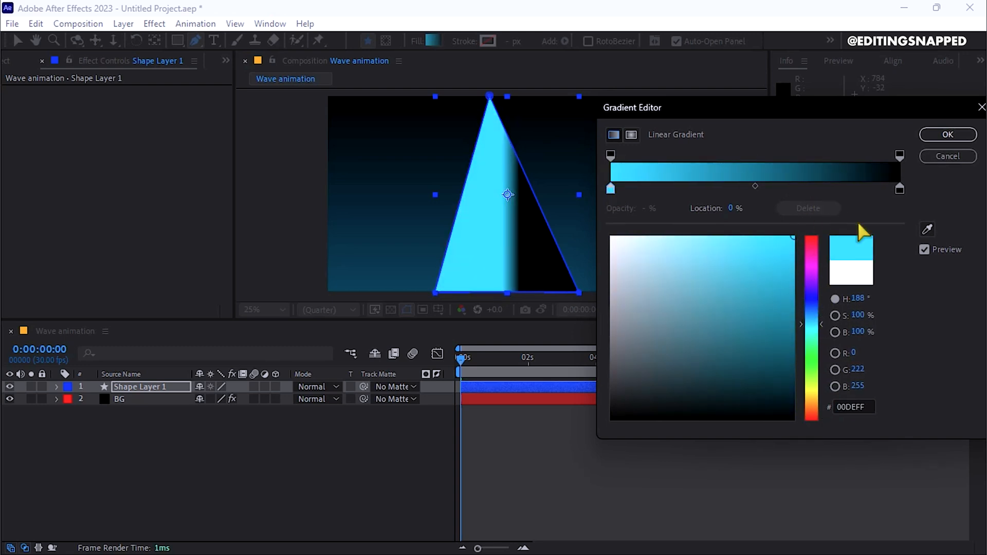
click(899, 188)
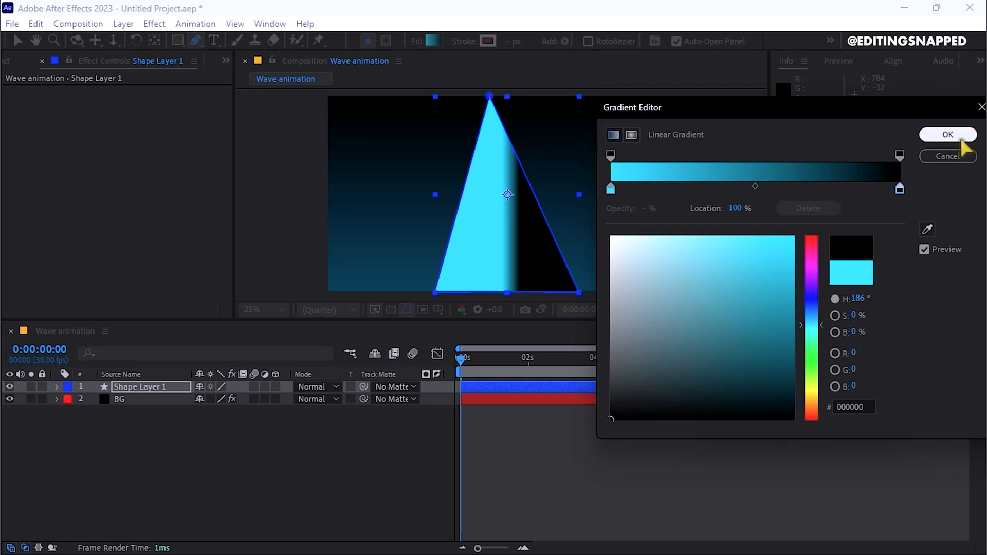
click(948, 134)
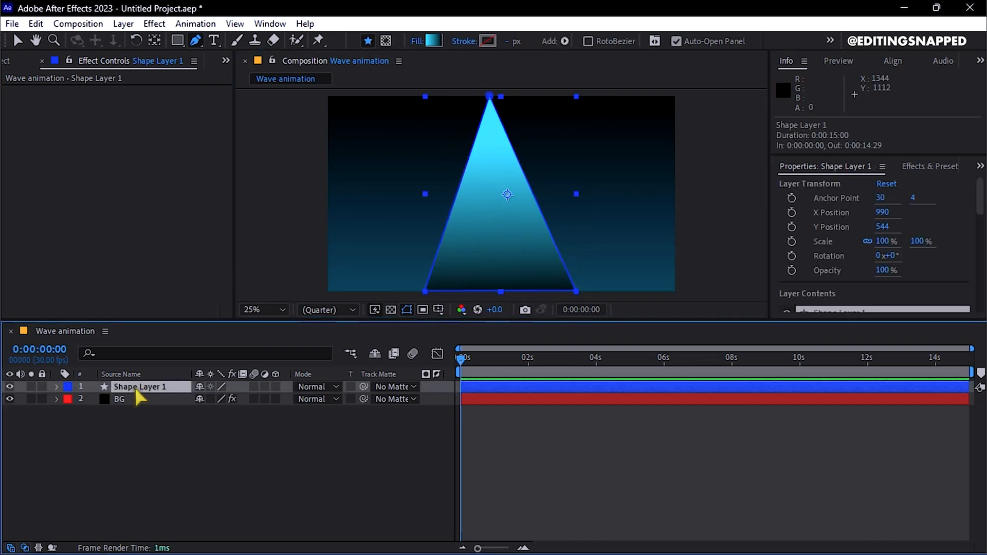
Apply Wave Warp to Shape Layer 1 with wave width 150 and direction 0°
text(gradient)
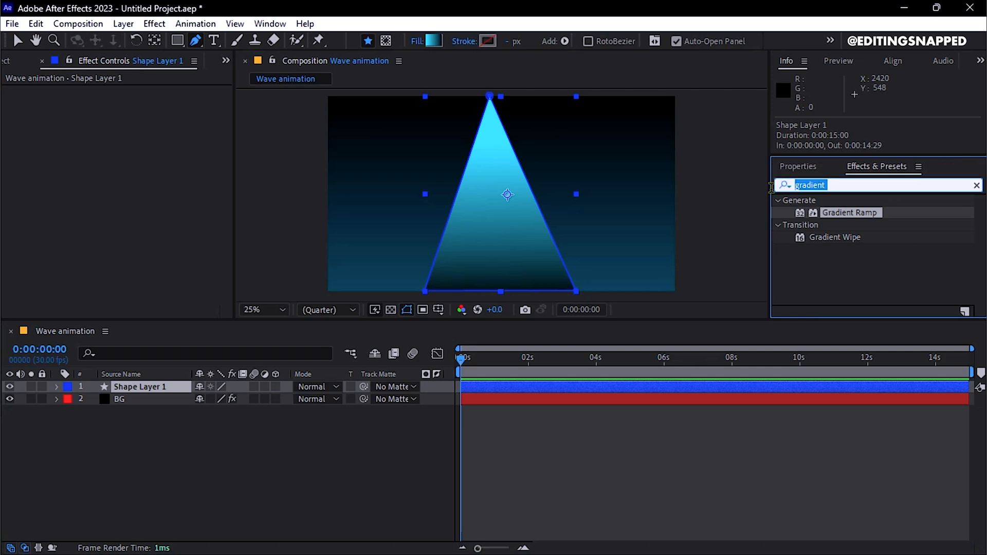
text(wave wa)
text(150)
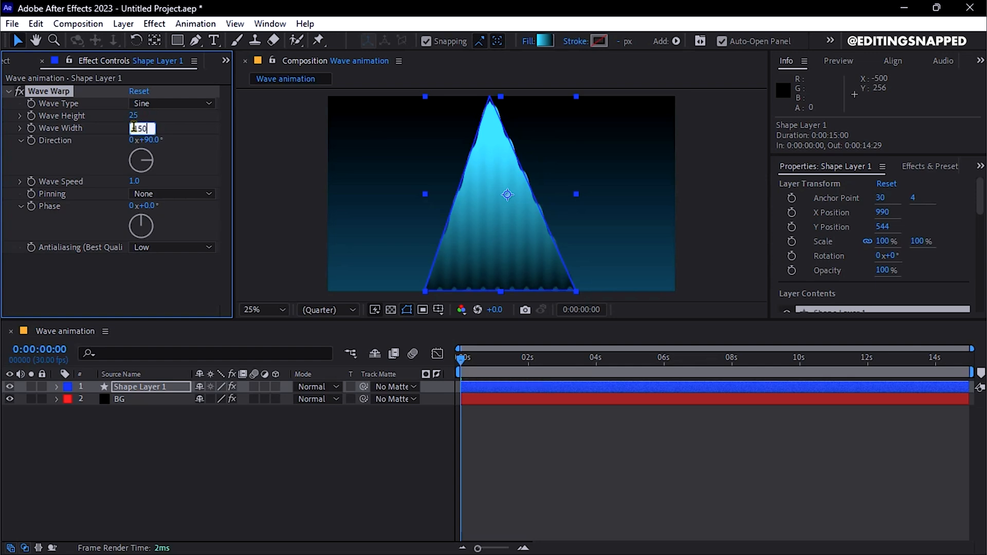
key(Enter)
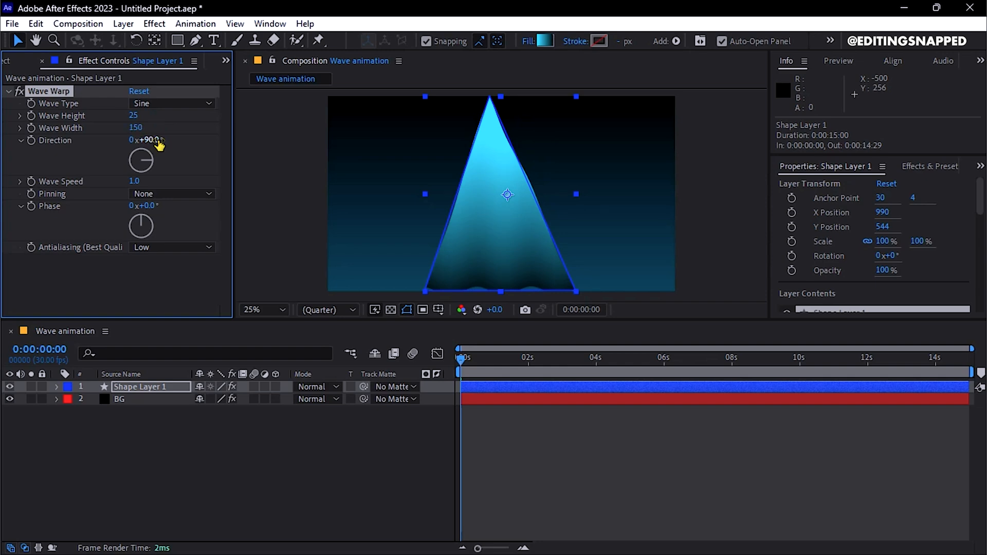
drag(145, 140, 145, 140)
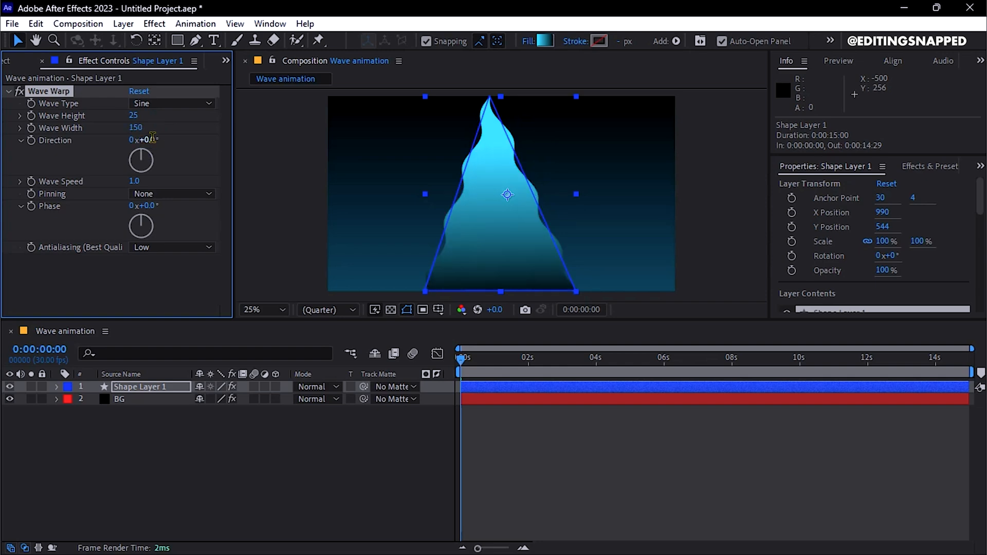
click(172, 194)
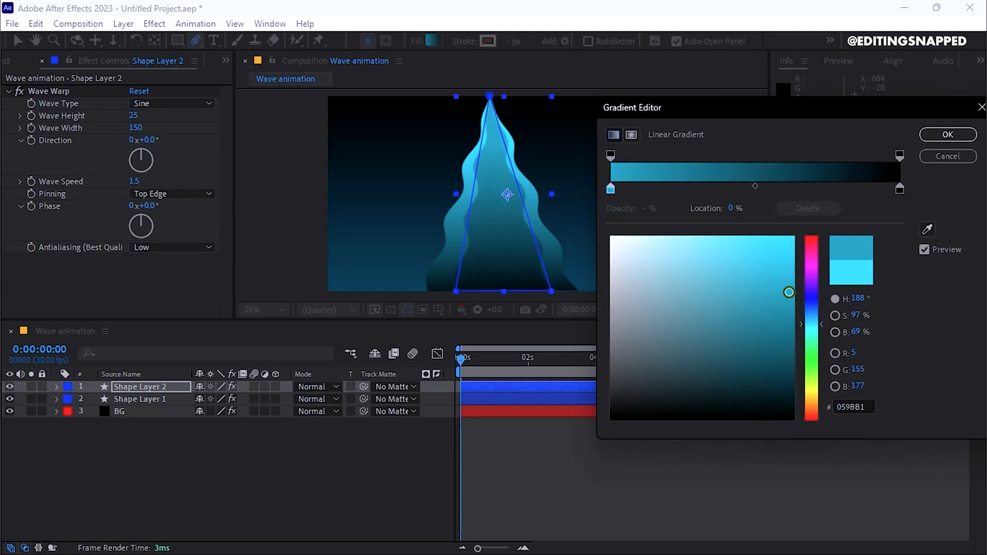
Set darker cyan gradient colours on the second and third shape copies
drag(789, 292, 789, 287)
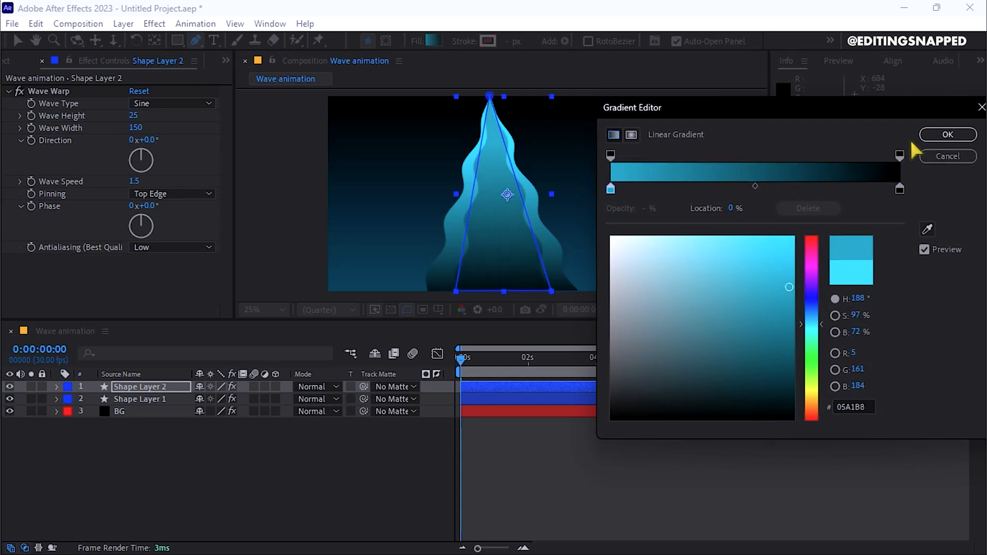
click(947, 134)
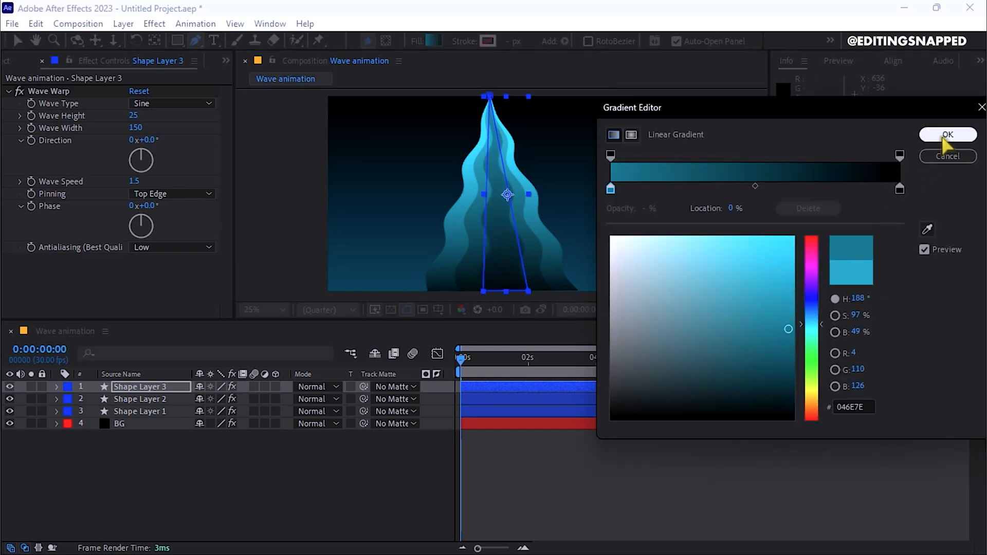
click(948, 135)
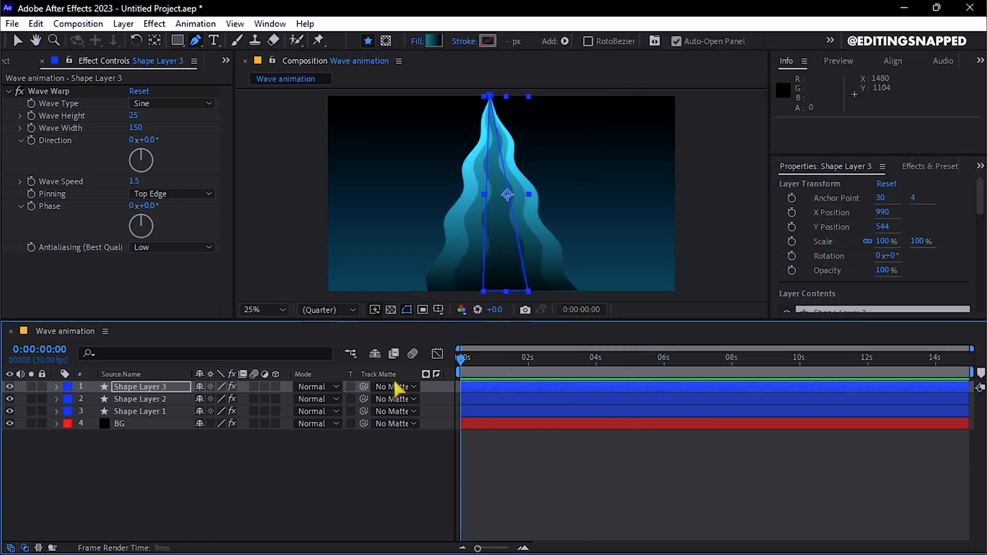
mouse_move(194, 455)
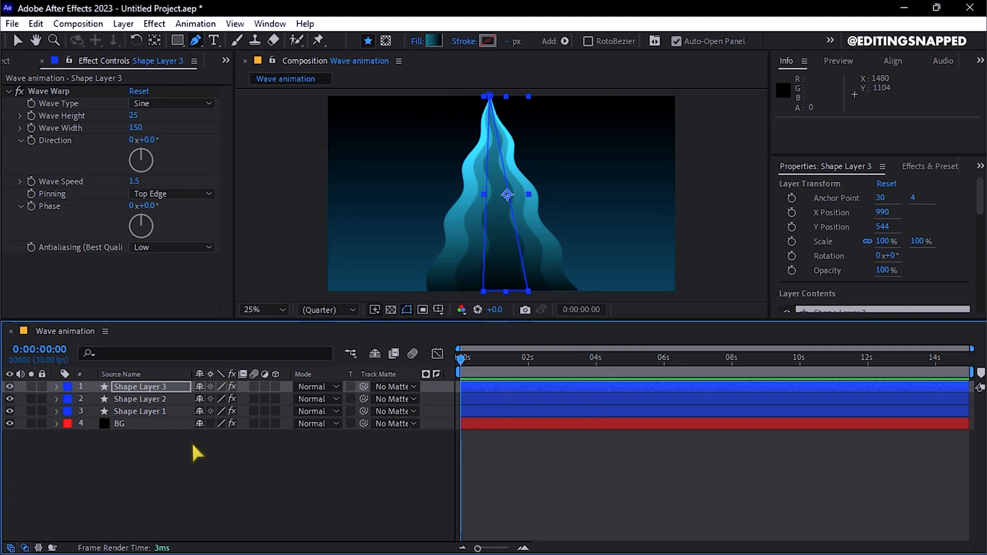
Draw a small circle filled #00F0FF and move it onto the peak's tip
click(177, 40)
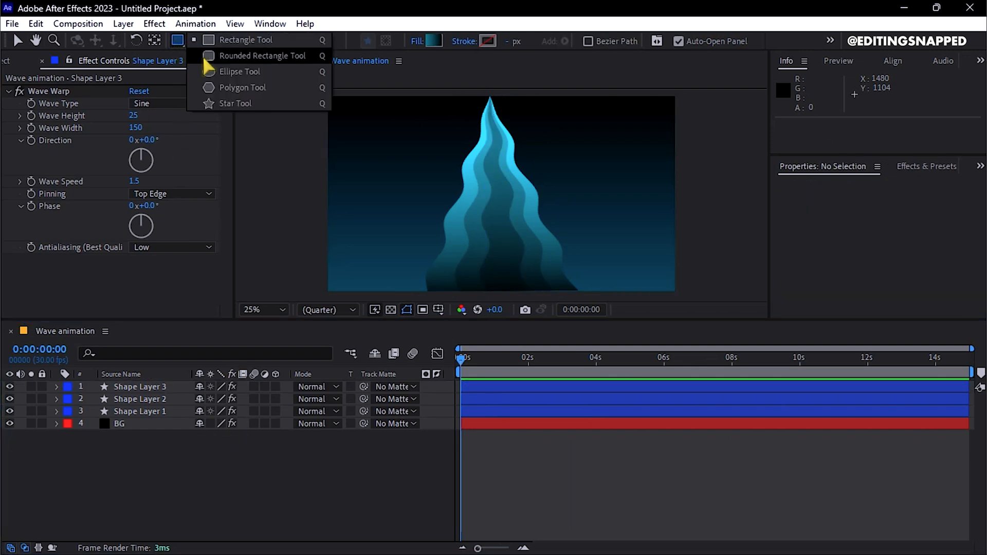
click(235, 104)
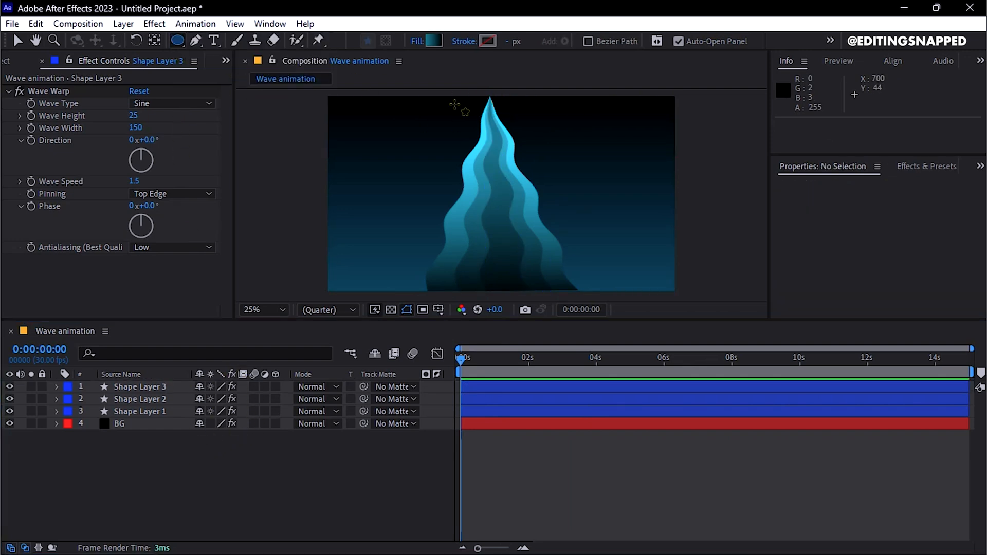
drag(454, 103, 488, 139)
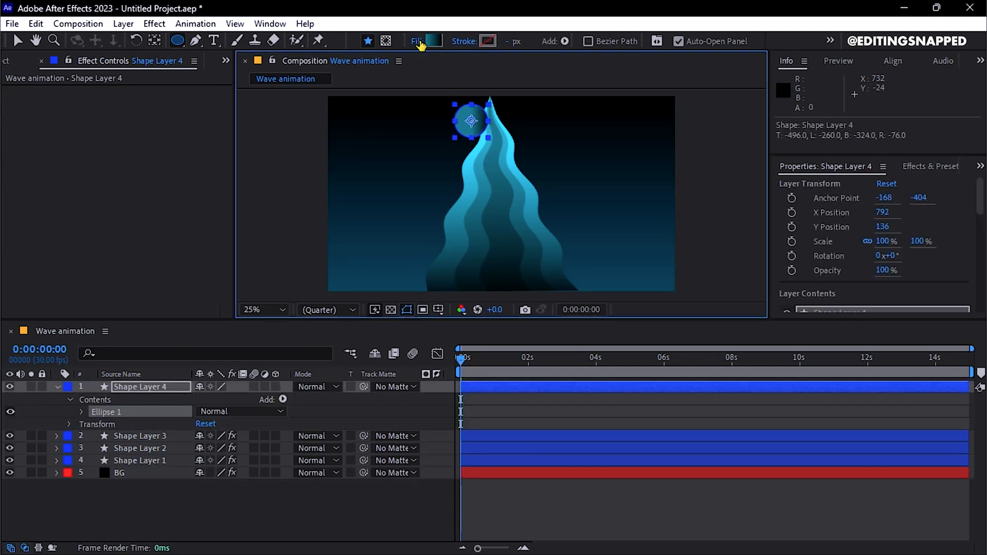
click(433, 41)
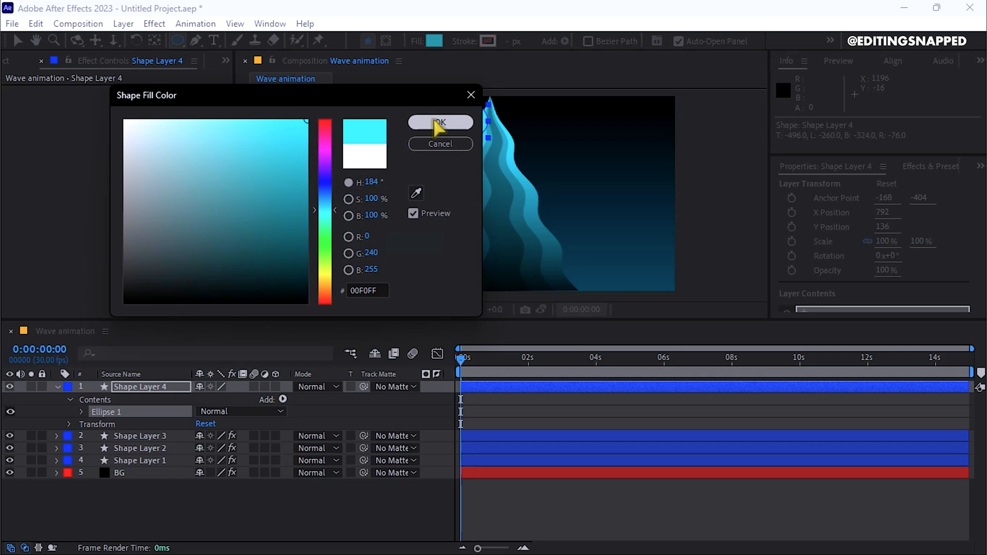
click(440, 122)
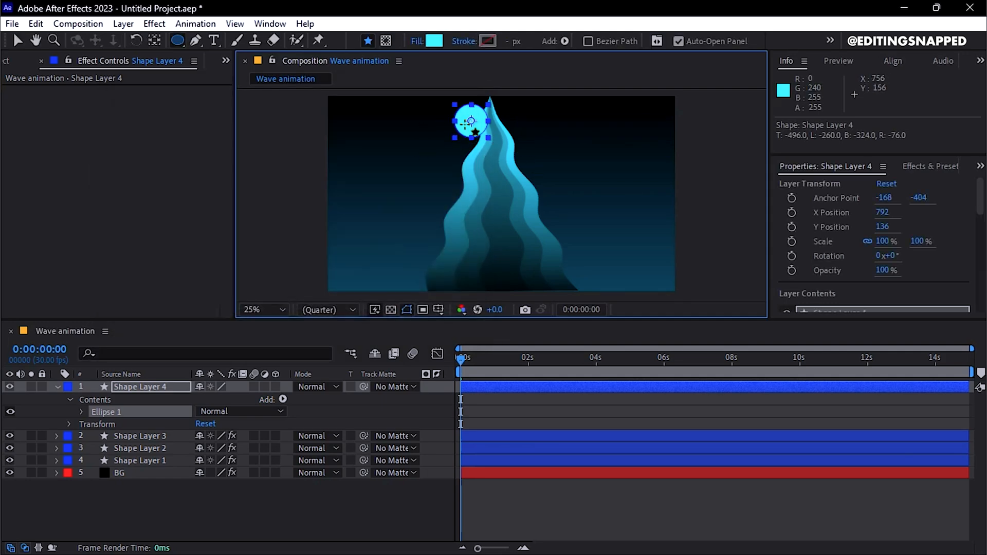
drag(469, 121, 489, 112)
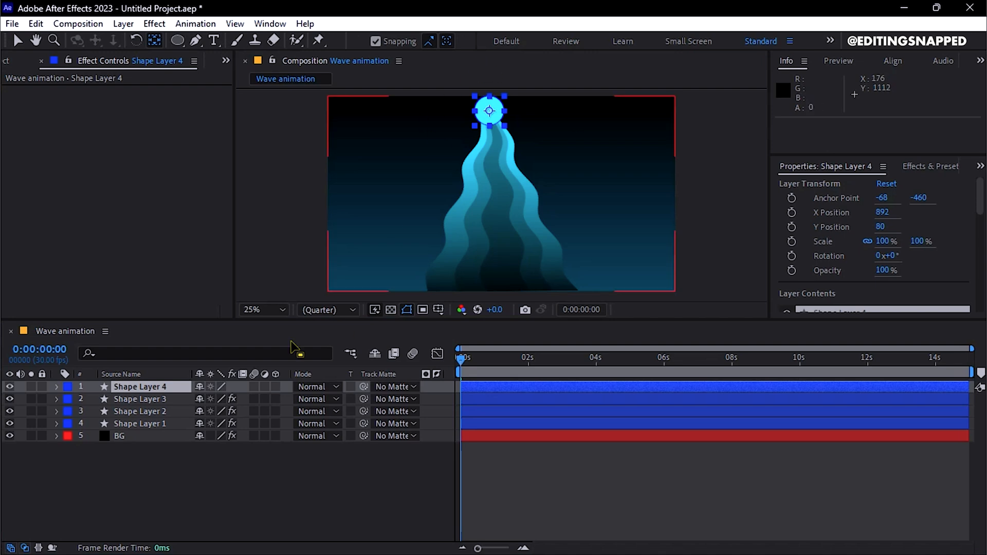
Add Bevel and Emboss to the circle layer: Inner Bevel, Smooth, size 50, soften 15
right_click(144, 387)
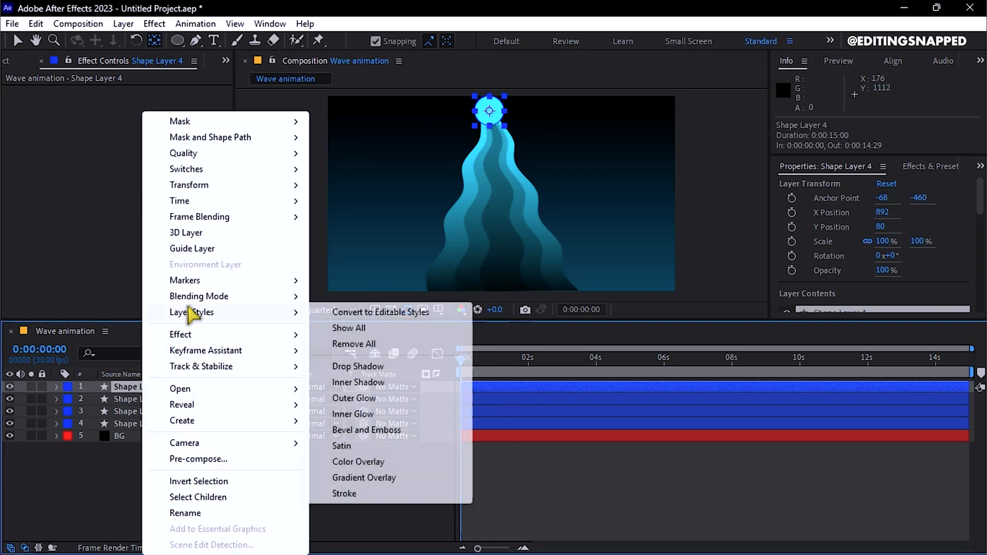
mouse_move(355, 437)
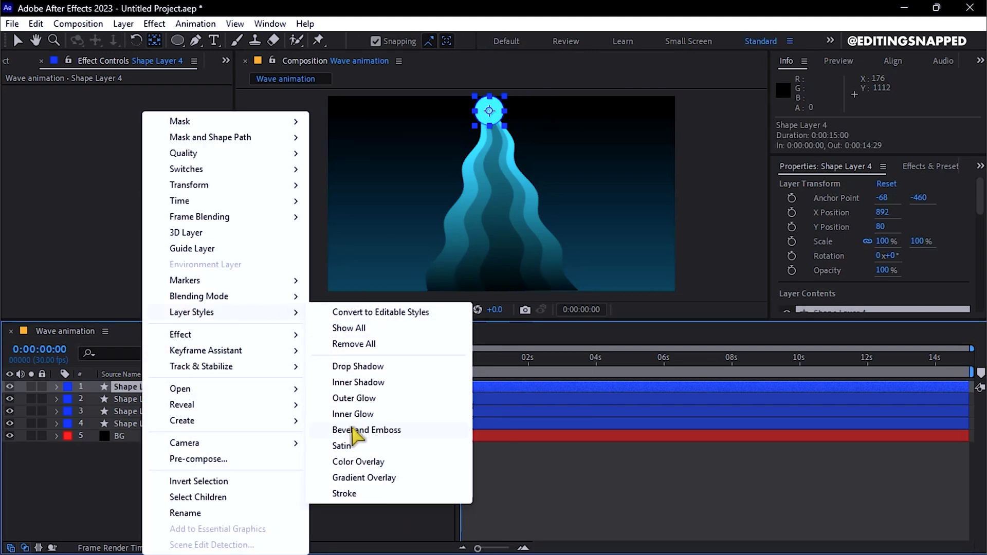
click(367, 430)
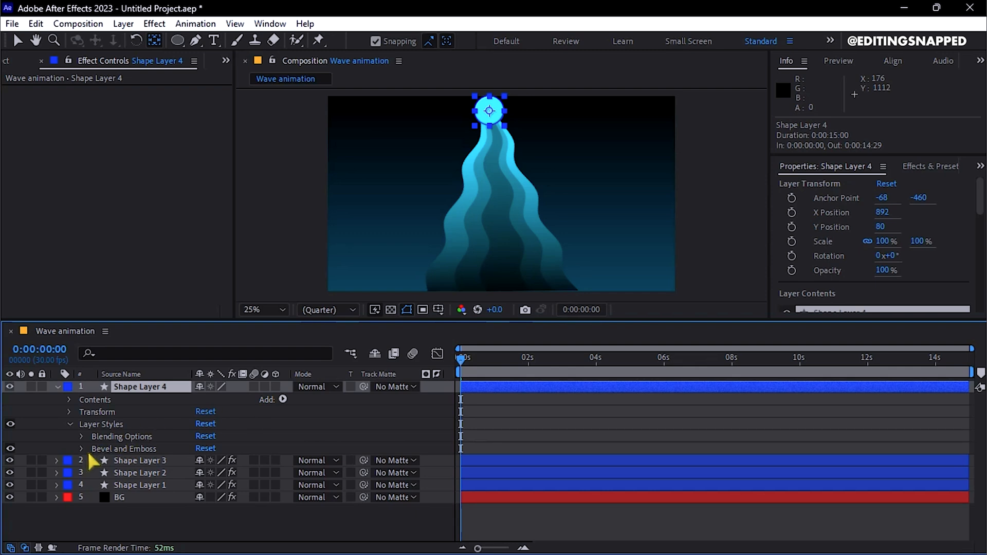
click(81, 449)
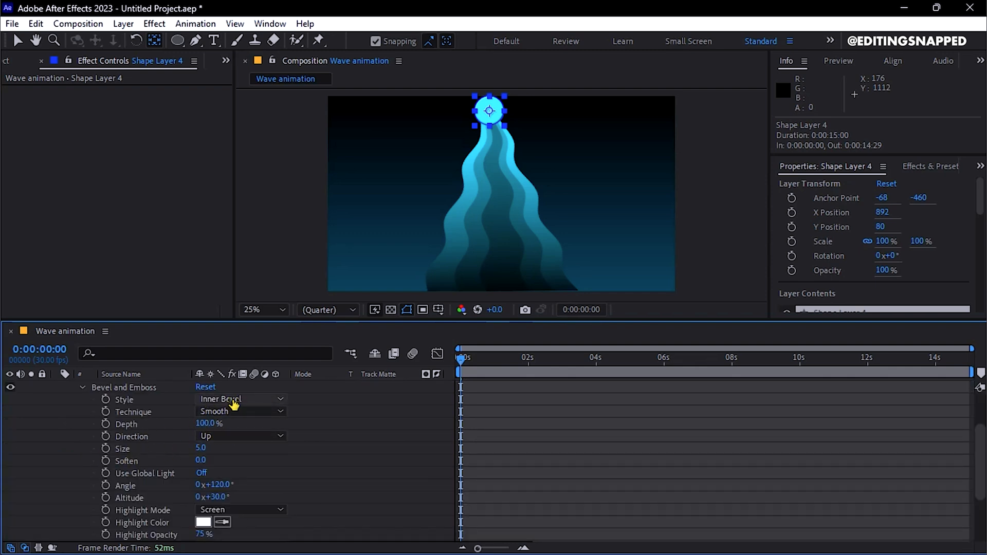
mouse_move(199, 453)
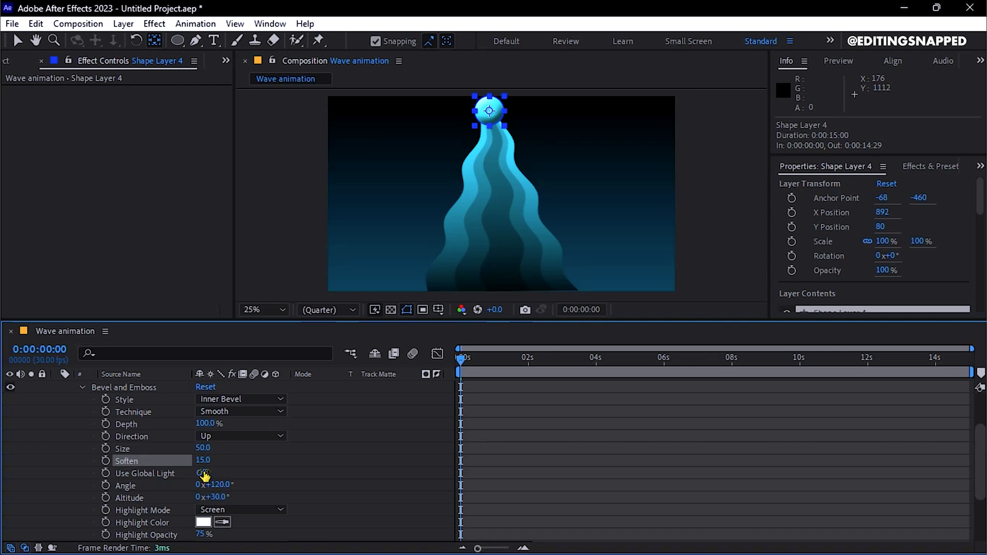
click(202, 473)
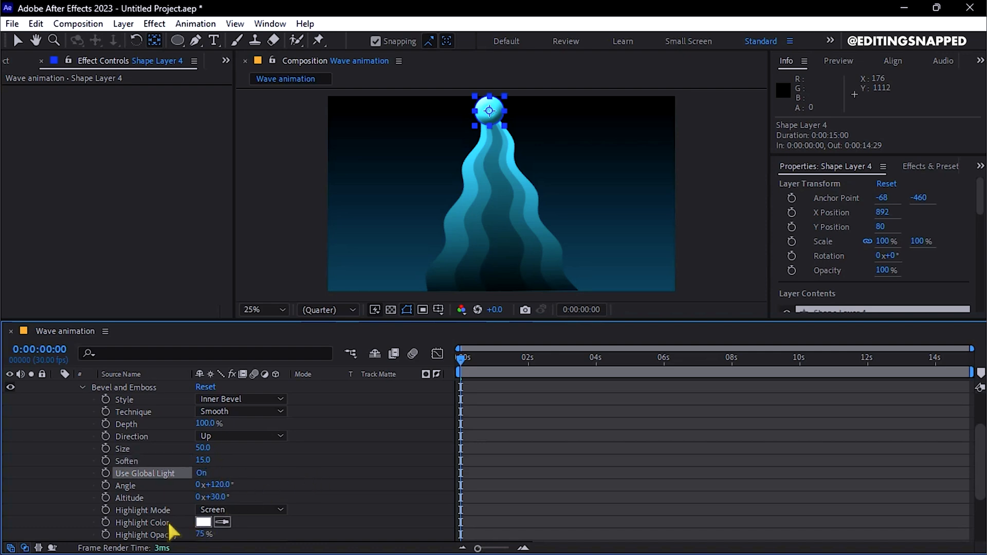
scroll(down, 3)
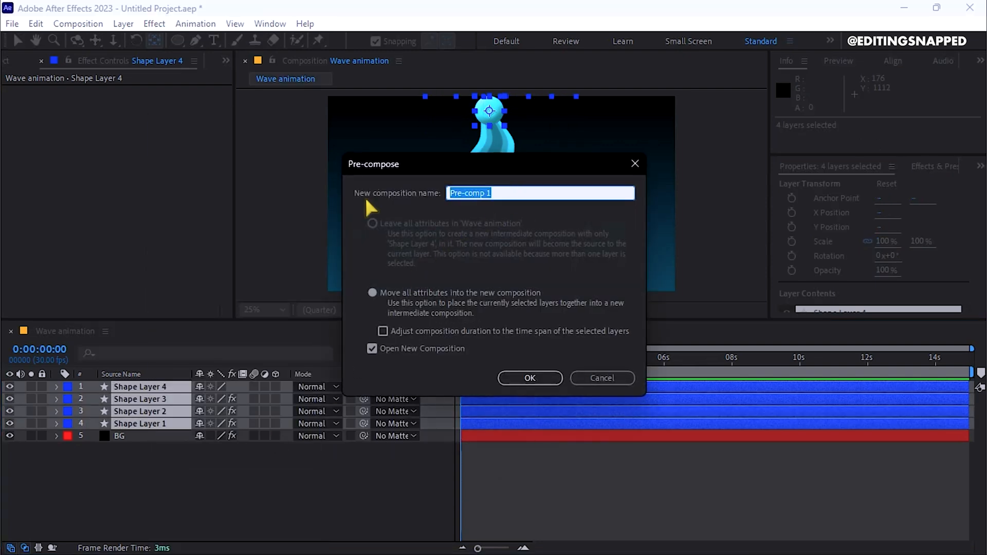
Name the pre-composition 'Main final' and confirm it
text(Main fINA)
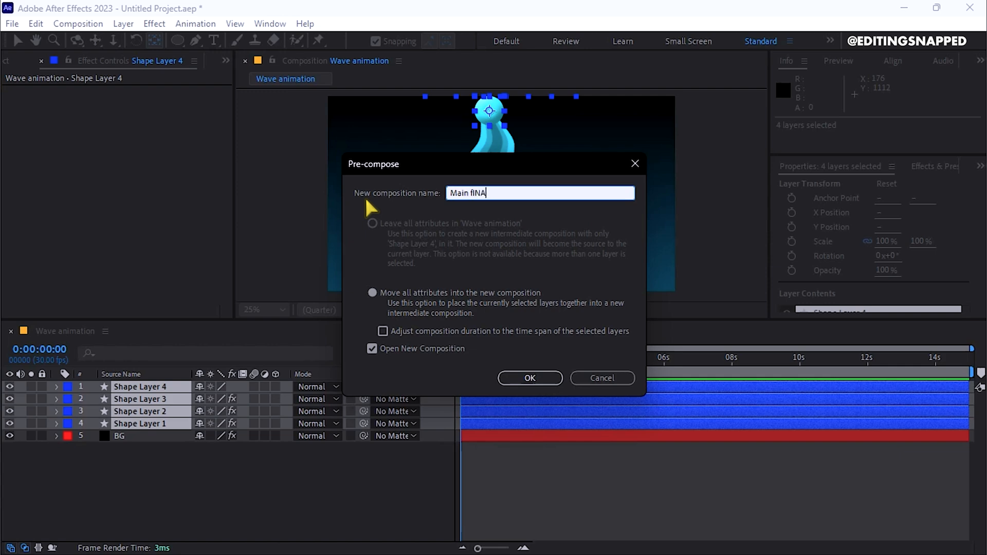
text(Main final)
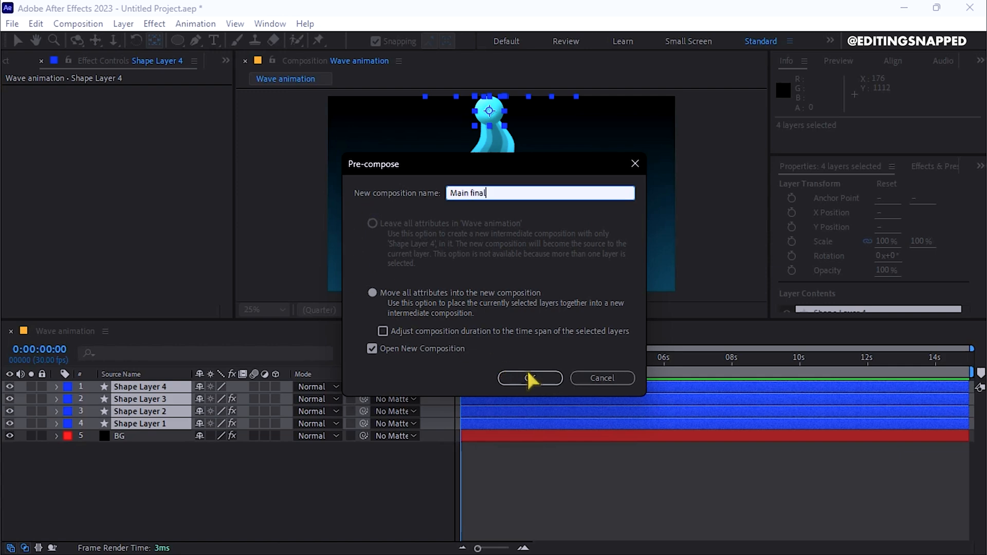
click(530, 378)
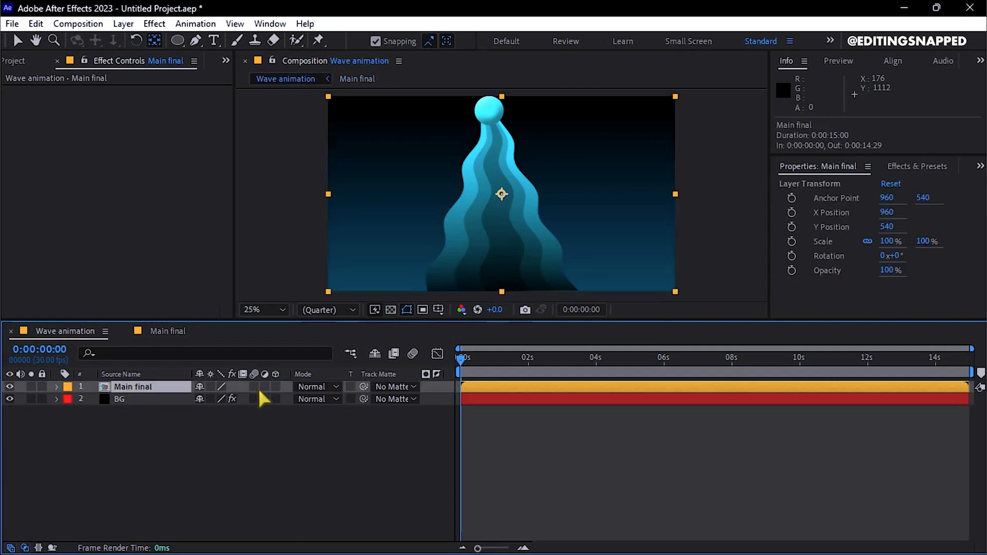
Select the Main final layer and bring up its context menu to separate position dimensions
click(55, 387)
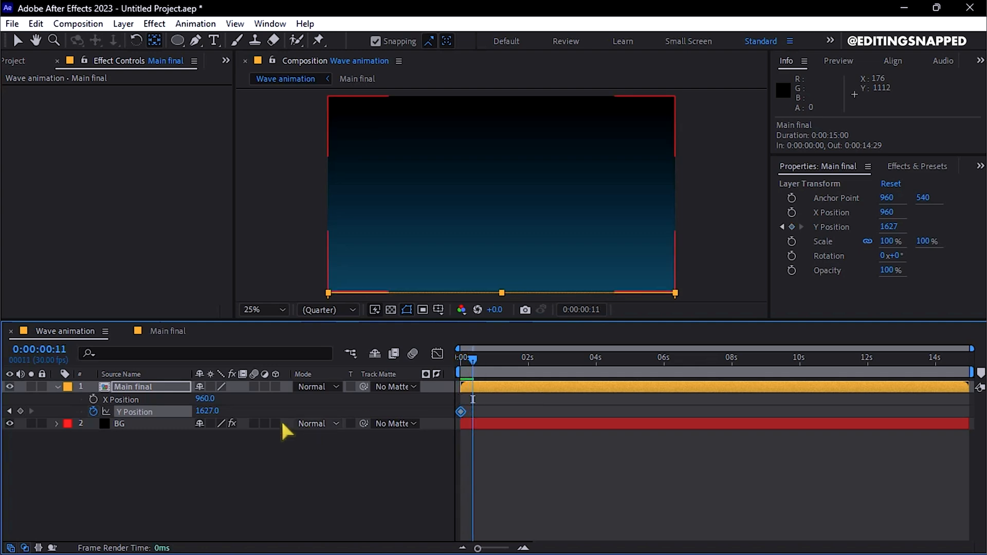
right_click(129, 411)
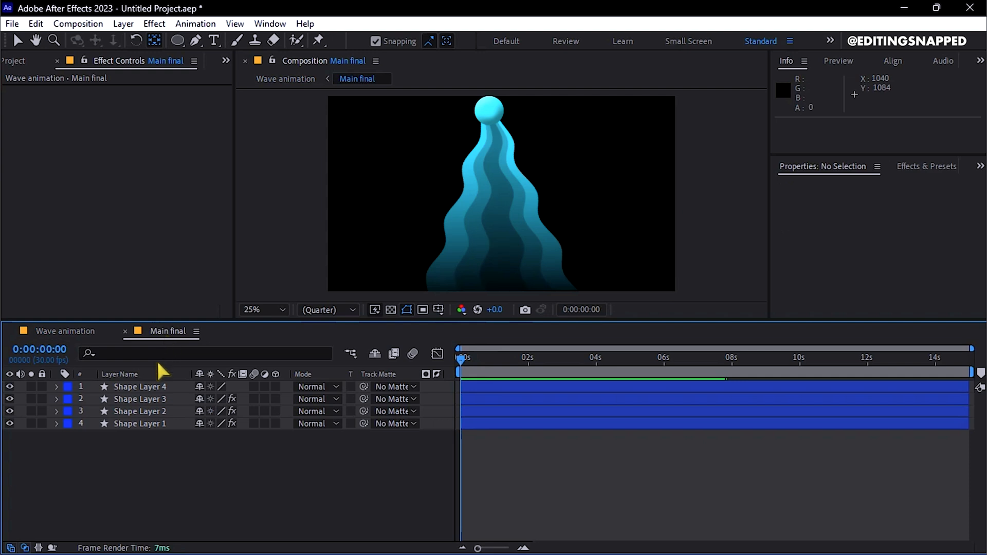
Select Shape Layer 4 in Main final, then return to the Wave animation composition
click(140, 387)
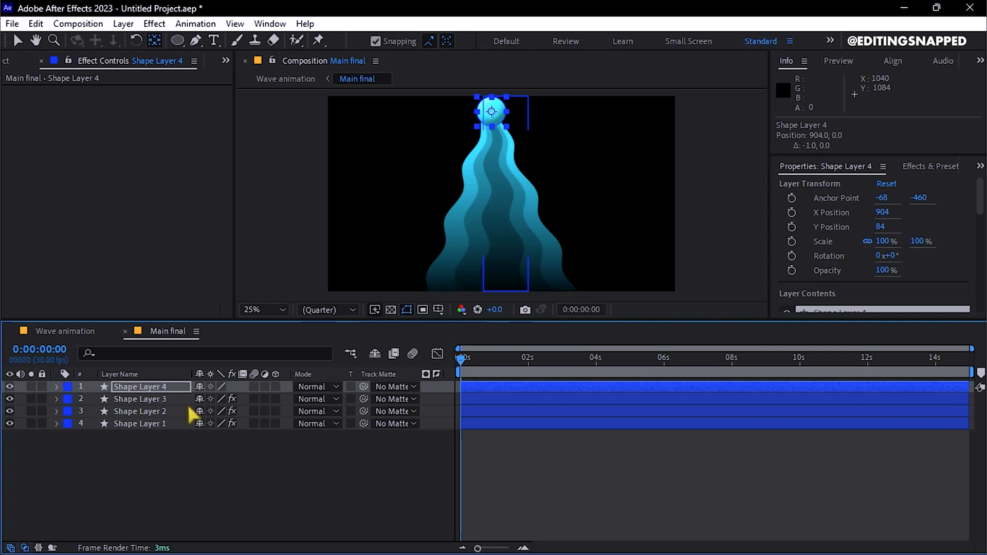
click(286, 79)
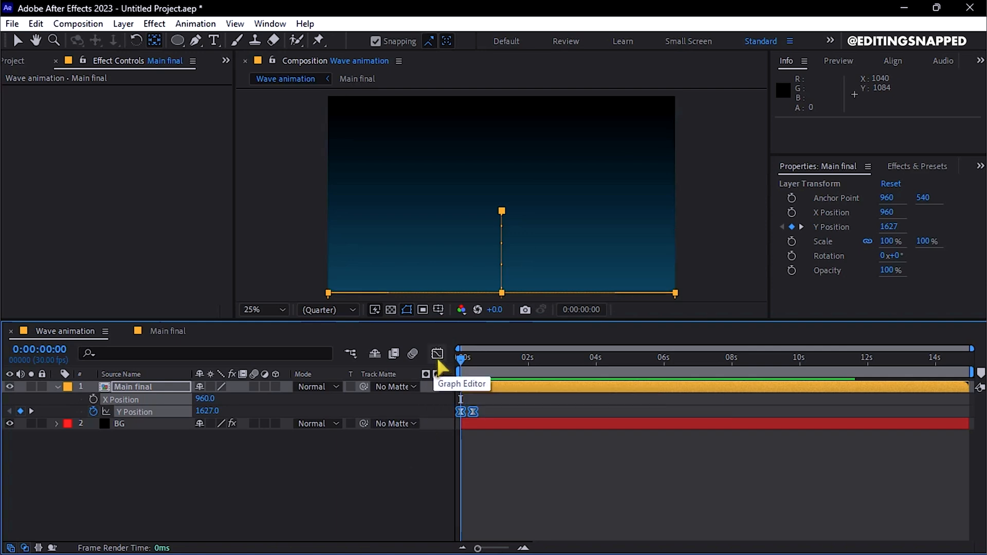
Ease Main final's Y Position rise in the Graph Editor, then reselect the Main final layer
click(436, 354)
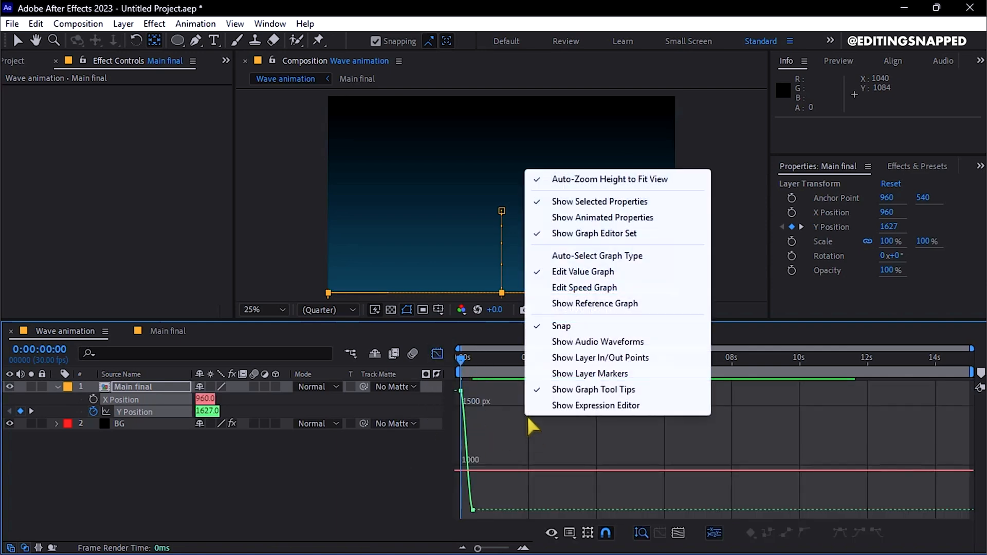
click(584, 288)
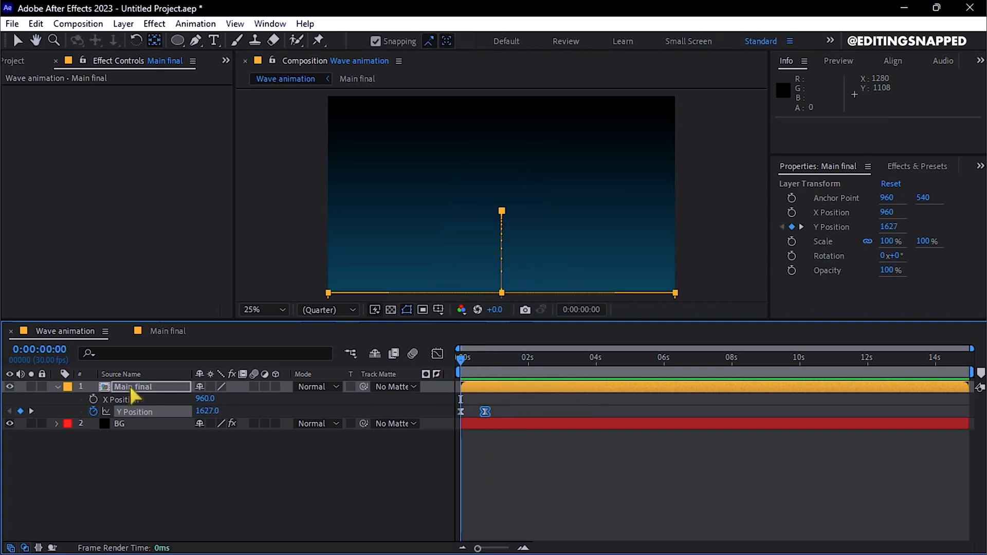
click(56, 386)
text(wave wa)
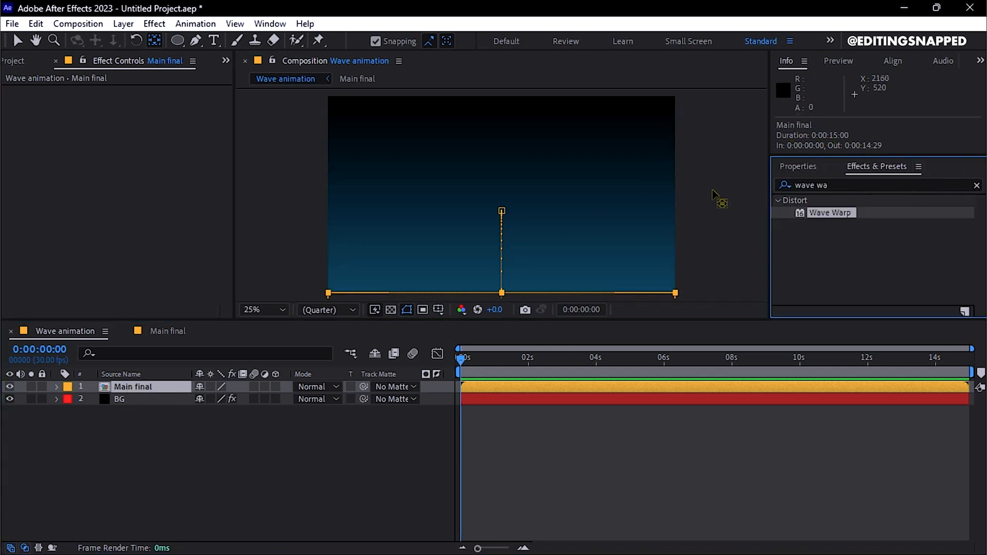
Search for and apply Noise, then Deep Glow, to Main final
text(noise)
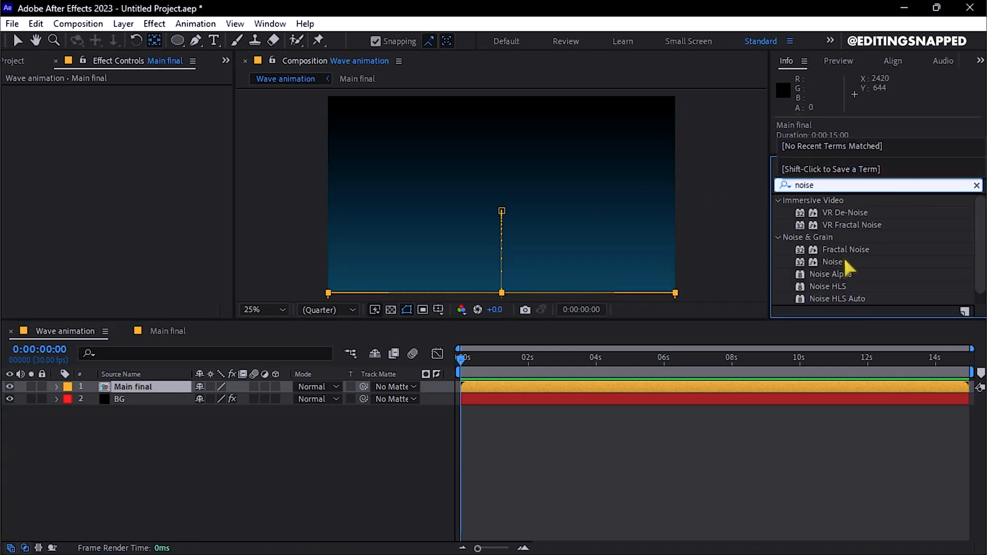
double_click(832, 261)
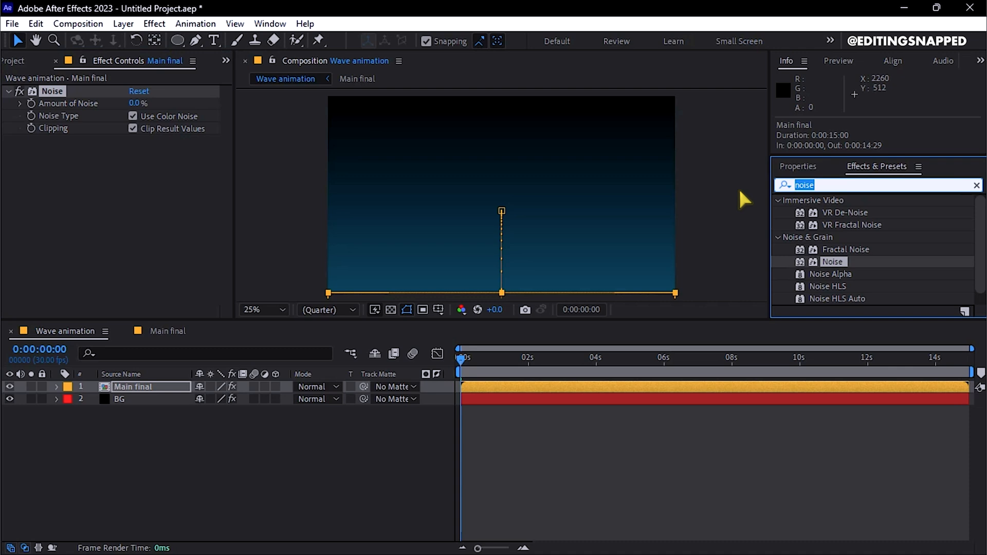
text(deep glow)
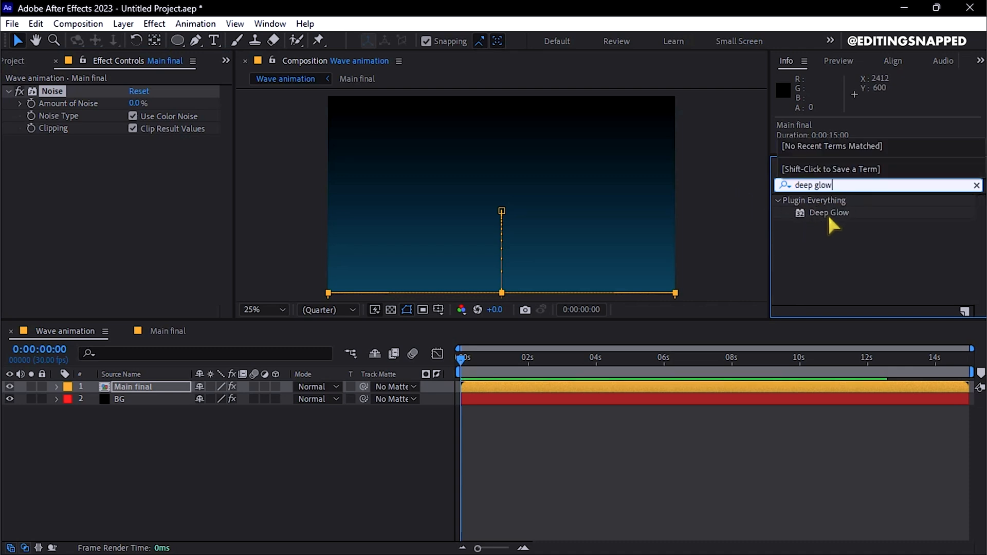
double_click(830, 213)
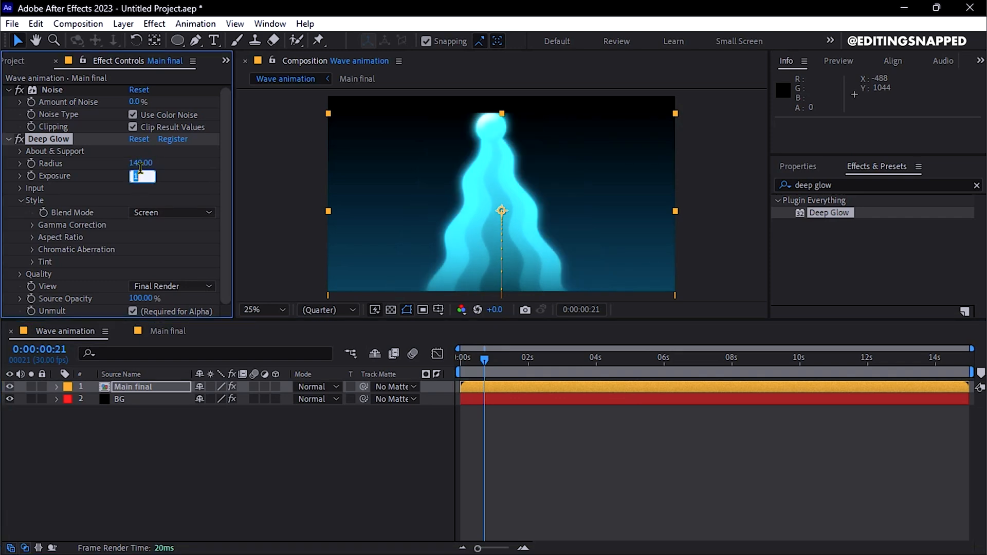
Give Deep Glow exposure 0.70, radius 76 and a slightly raised chromatic aberration amount
text(0.60)
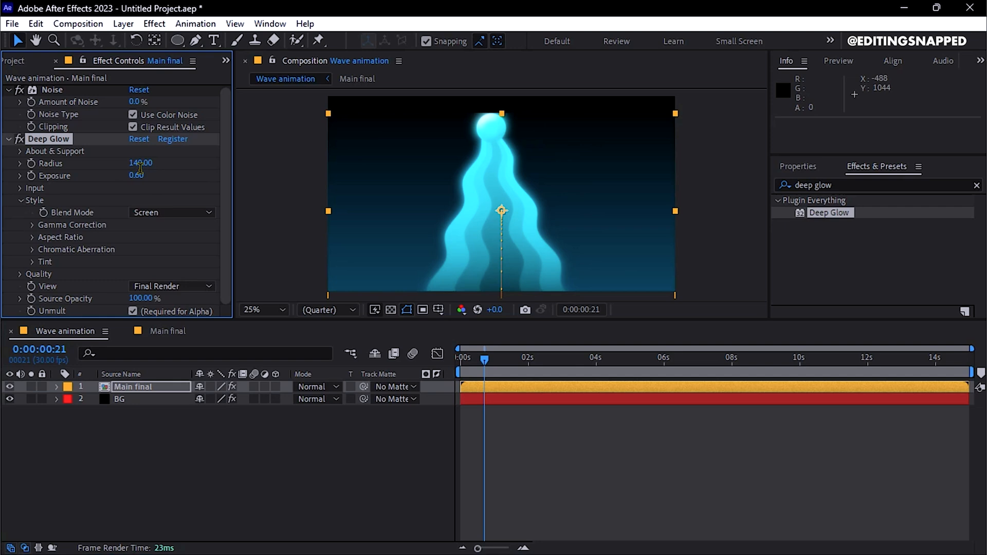
click(136, 175)
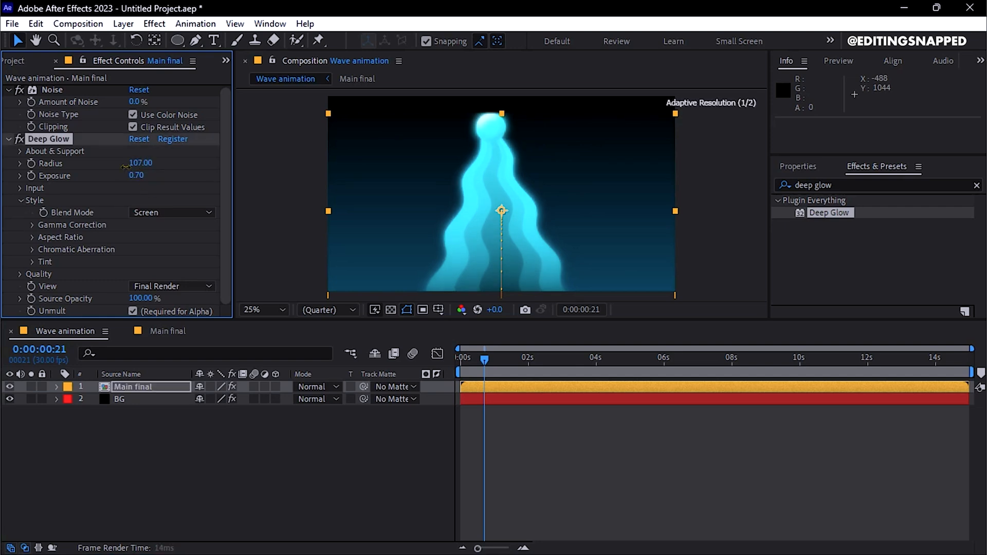
drag(140, 163, 113, 163)
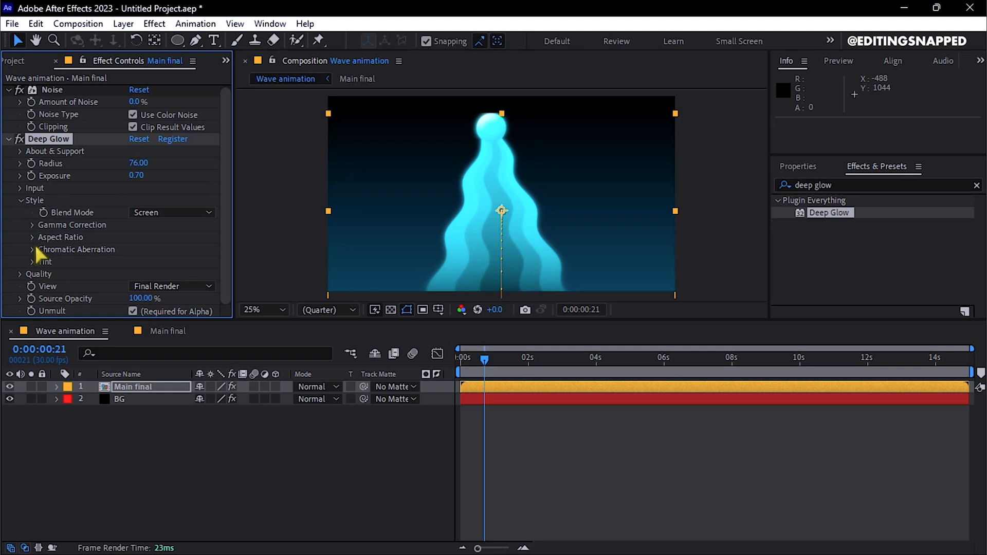
click(33, 250)
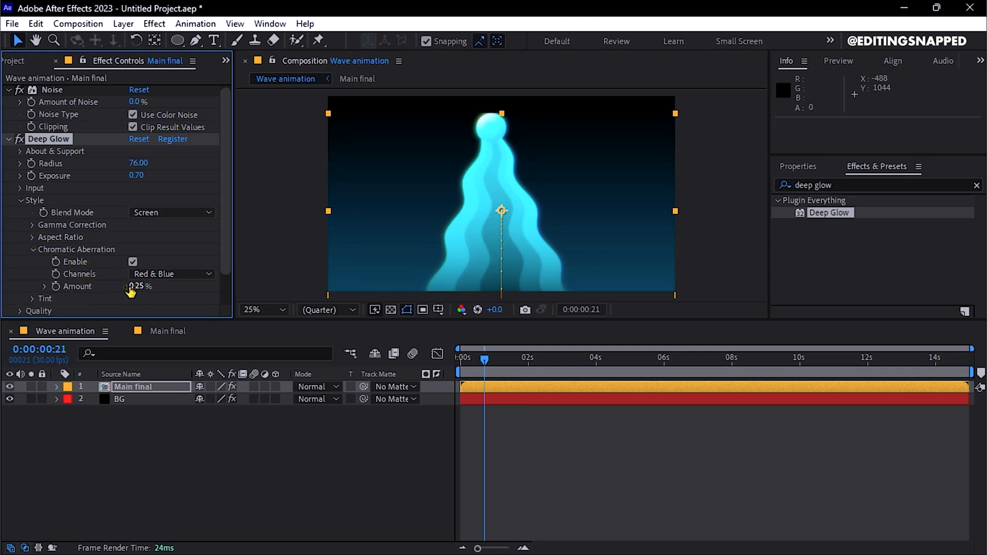
drag(139, 286, 149, 289)
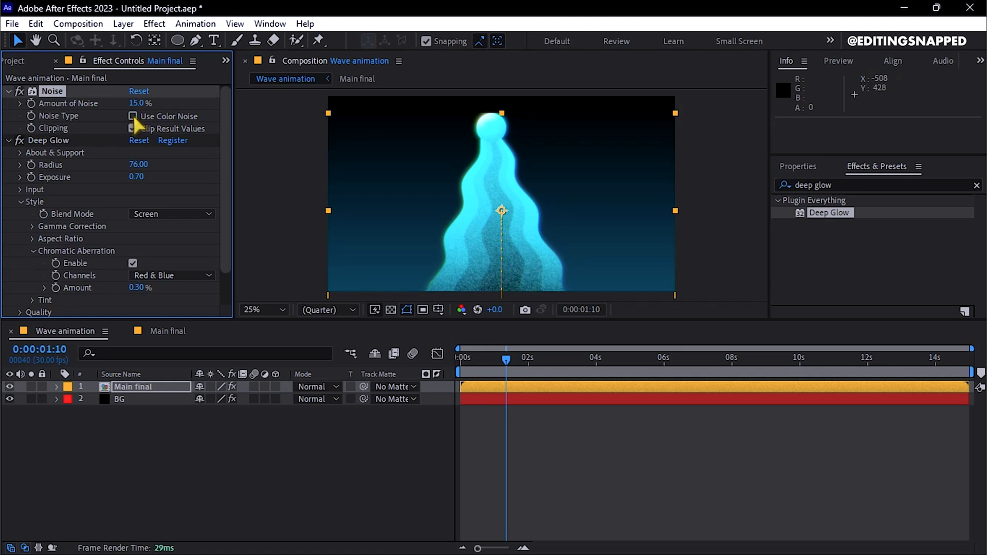
Set the Noise Amount on Main final to about 15%
click(132, 128)
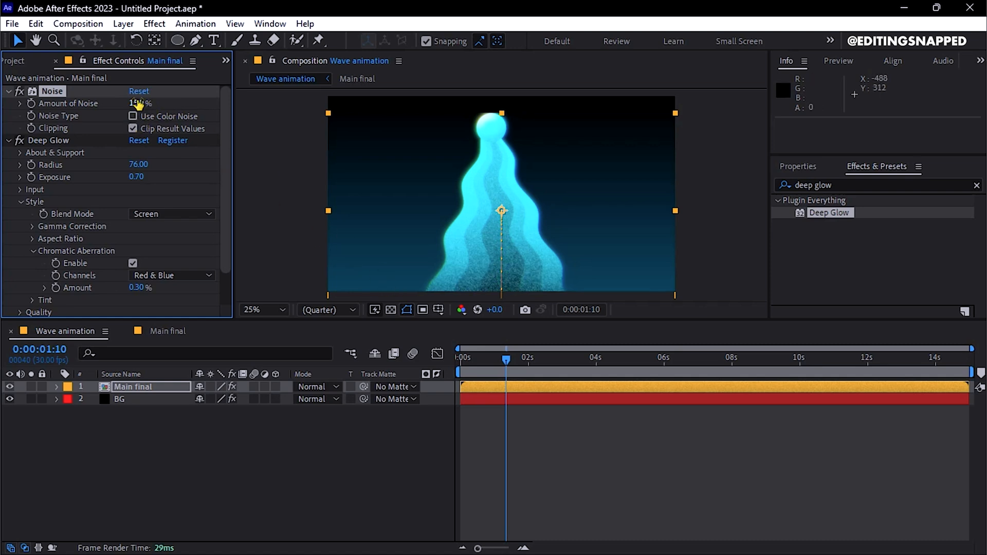